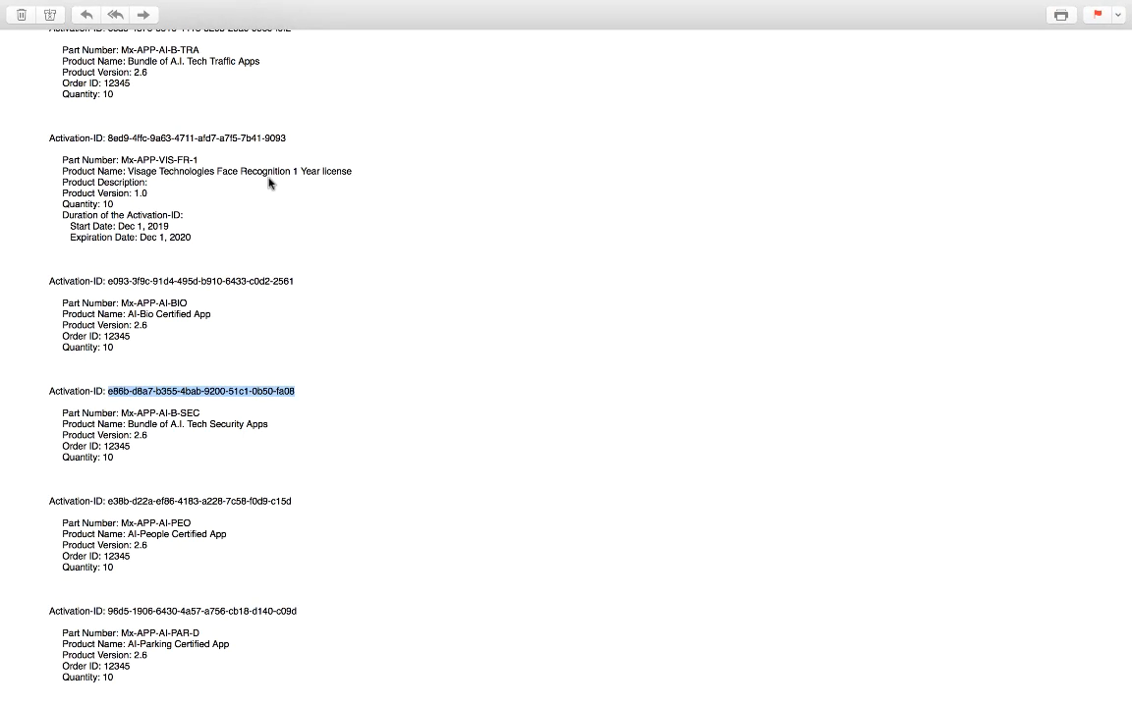
mouse_move(82, 380)
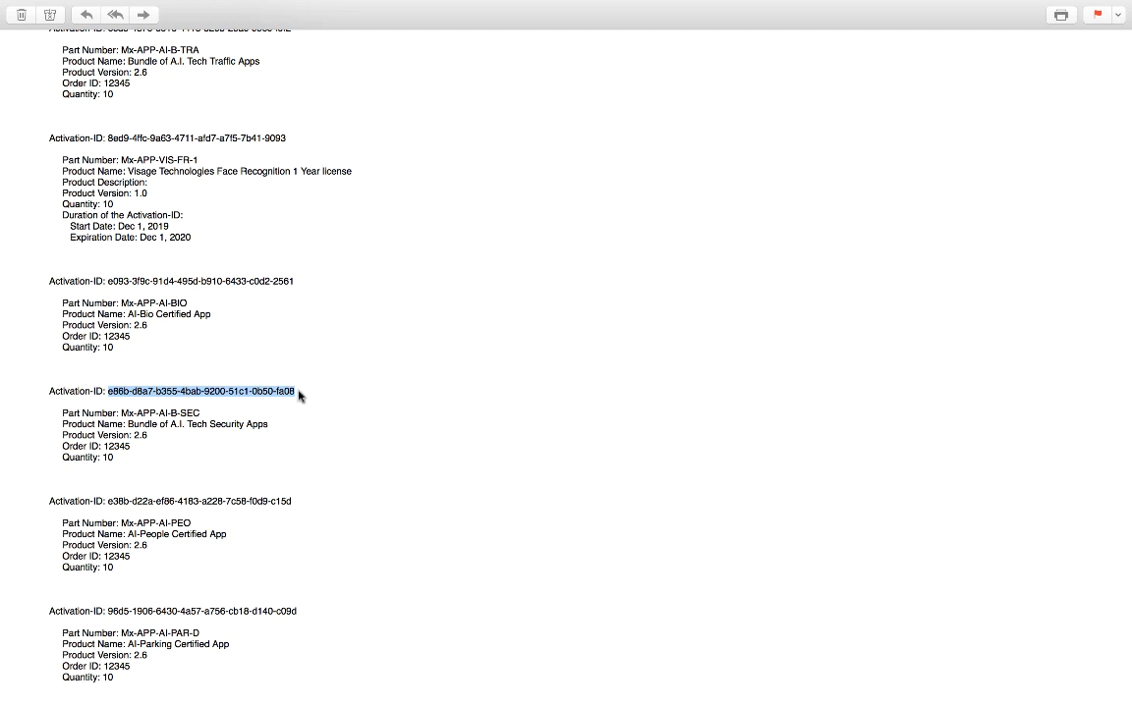
mouse_move(236, 388)
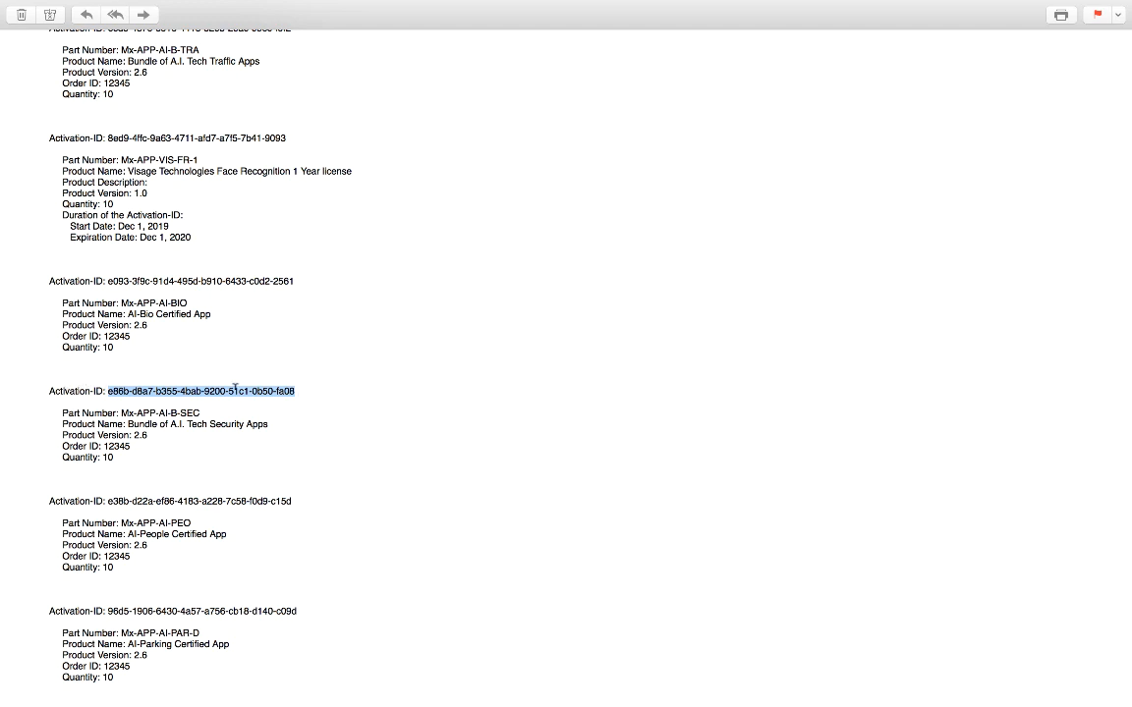
mouse_move(305, 394)
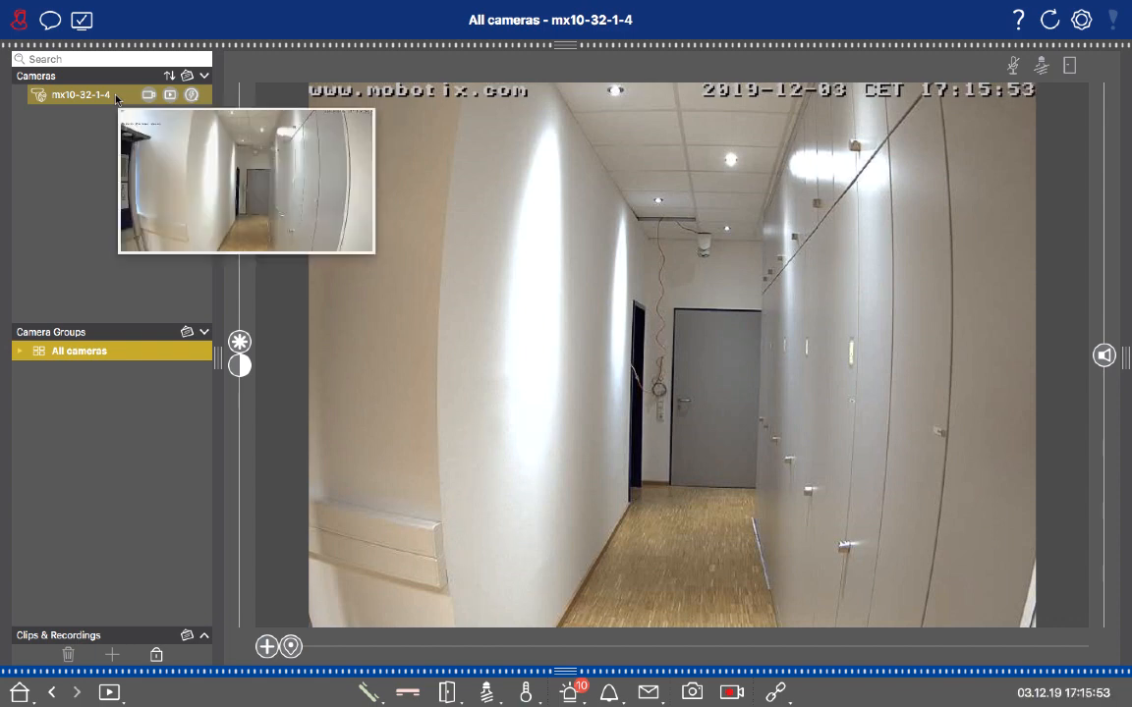
mouse_move(401, 6)
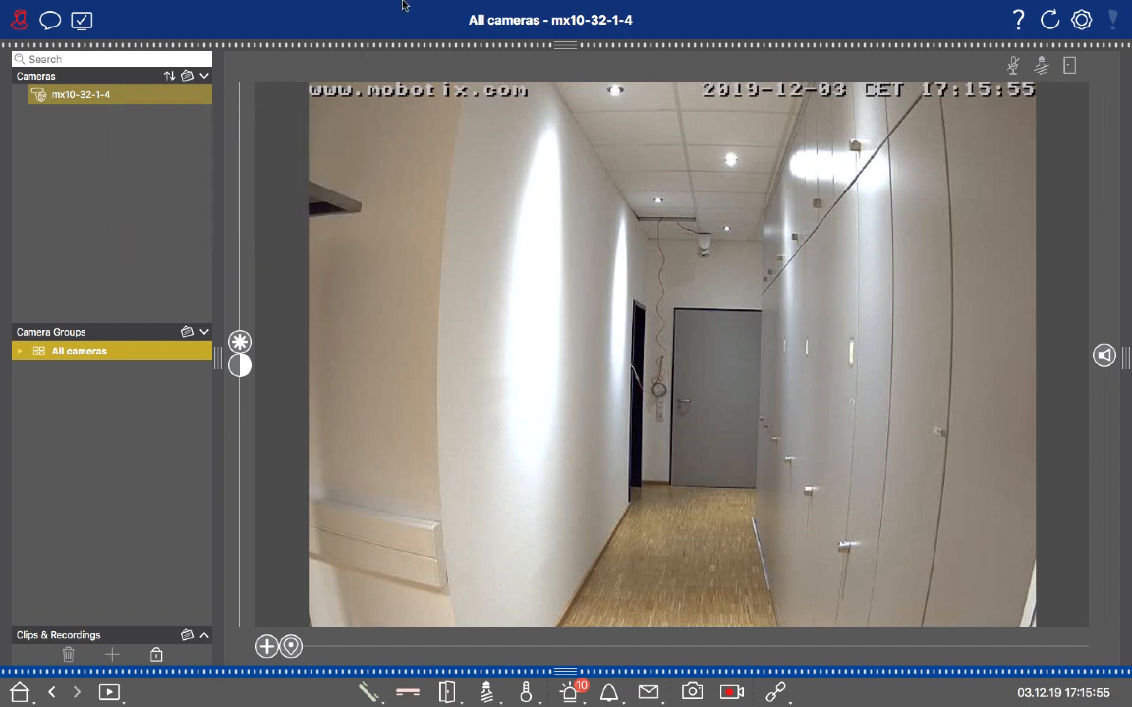
Step: Open the Camera App Licenses window from the Windows menu
click(368, 8)
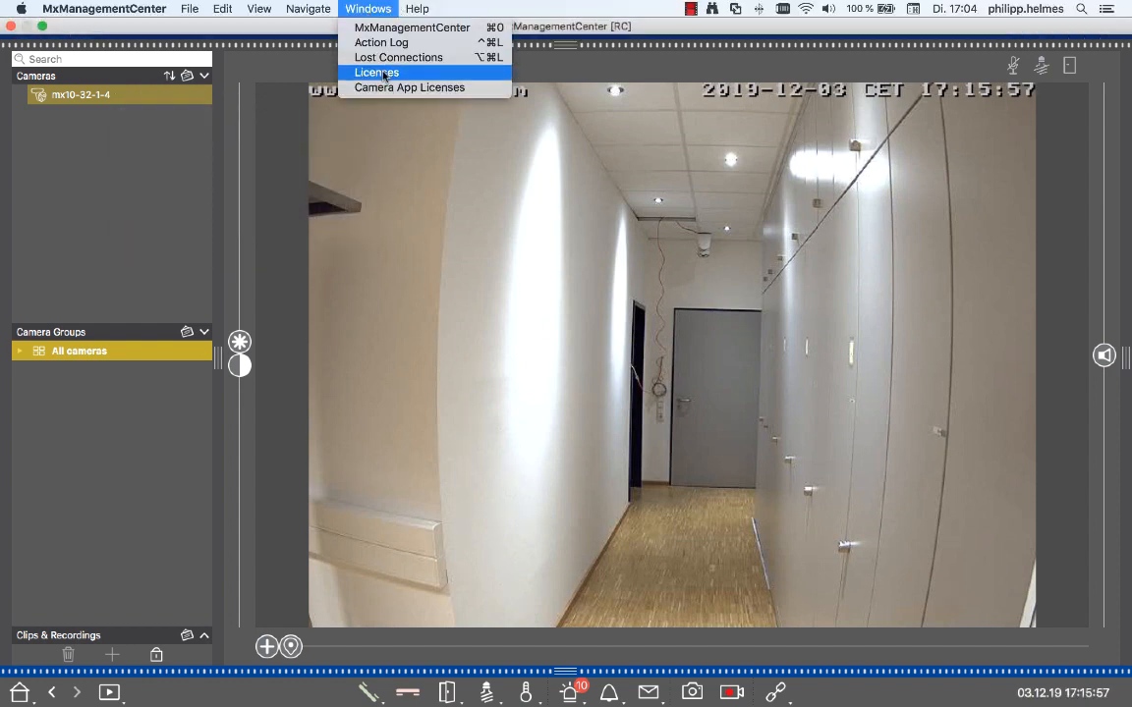
click(376, 72)
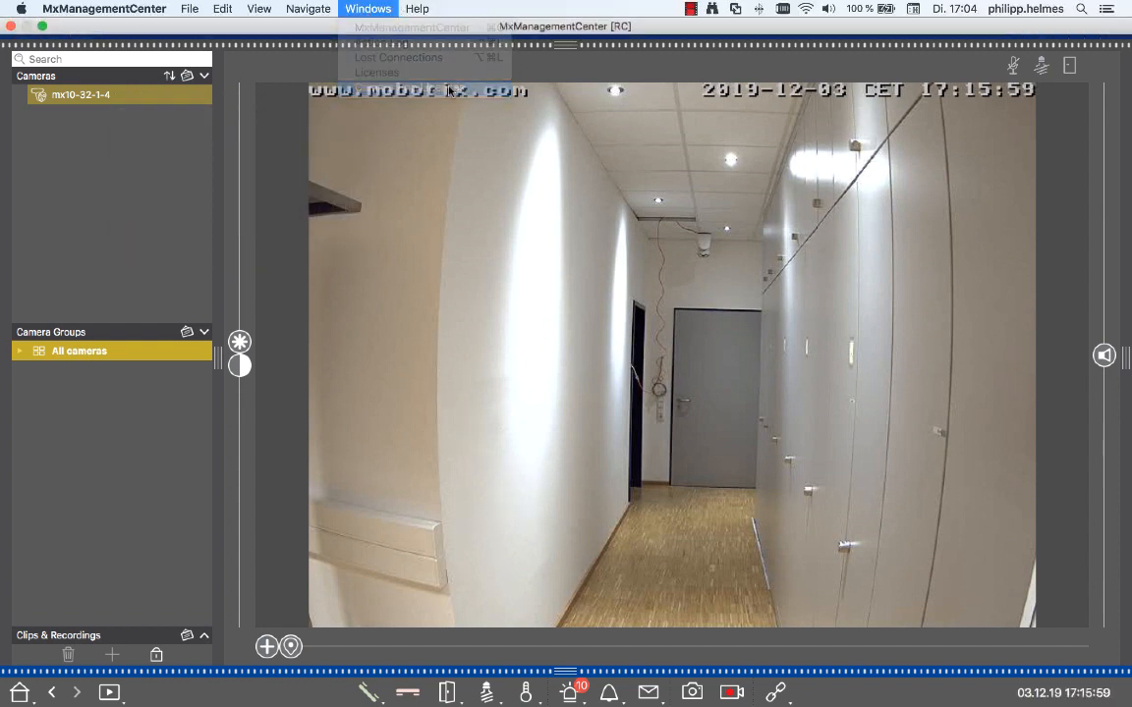
Step: Select camera mx10-32-1-4 to view its Visage face recognition demo license
click(377, 72)
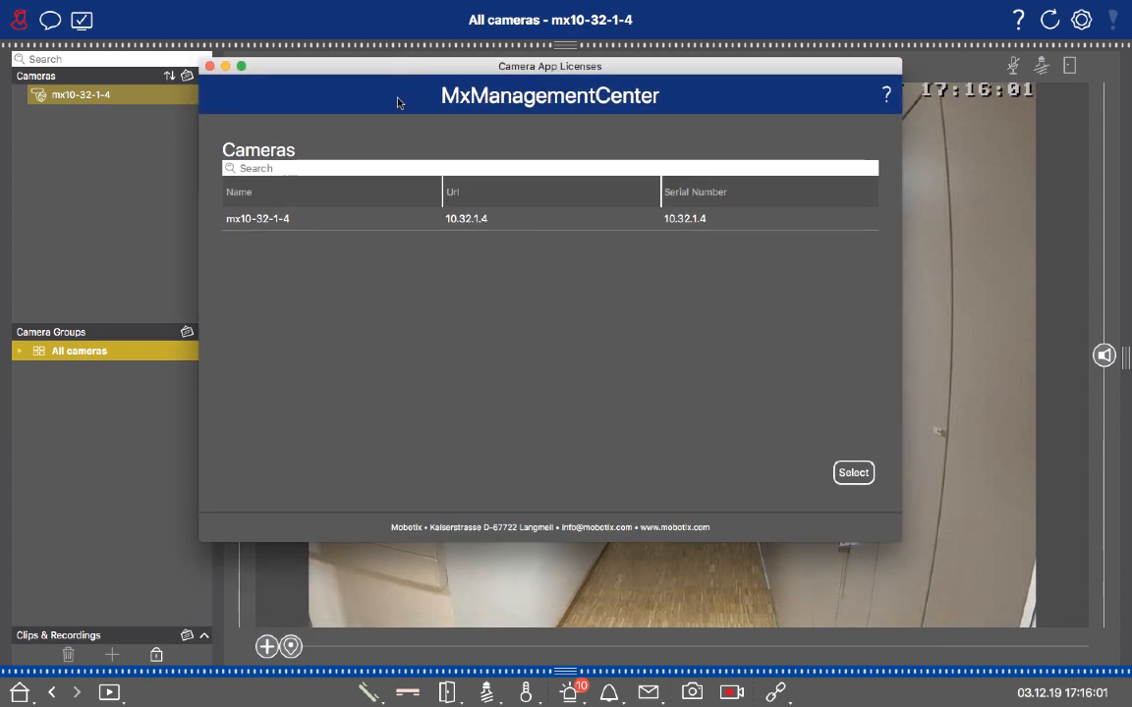
mouse_move(343, 242)
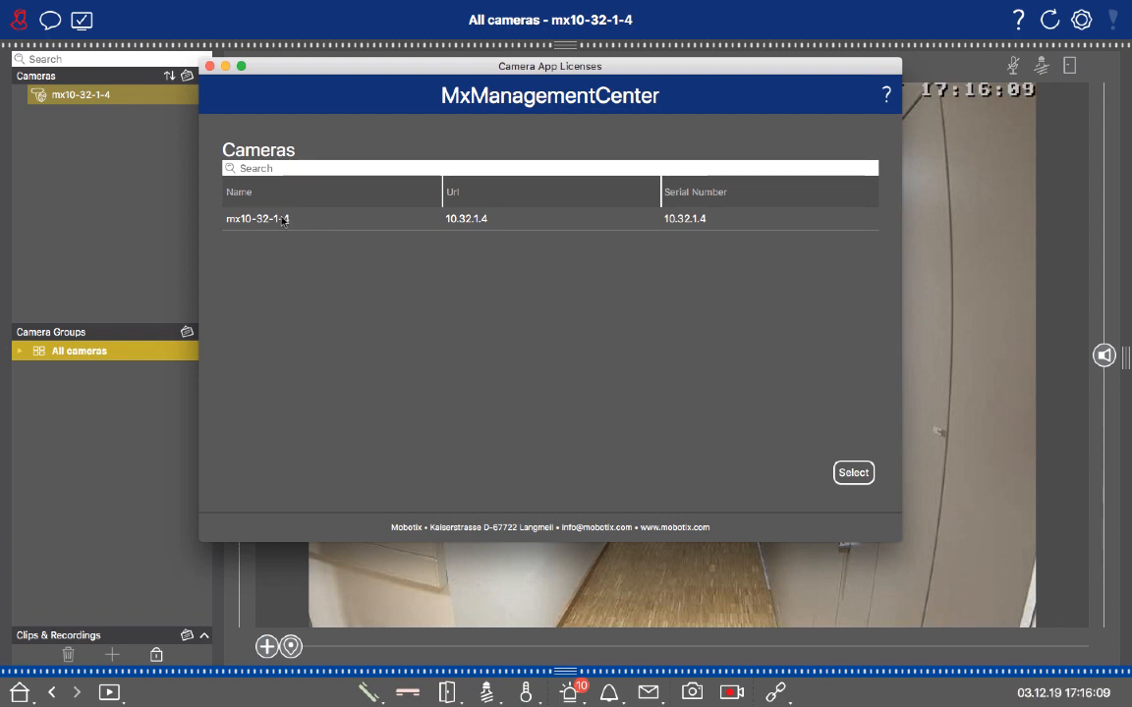
click(285, 219)
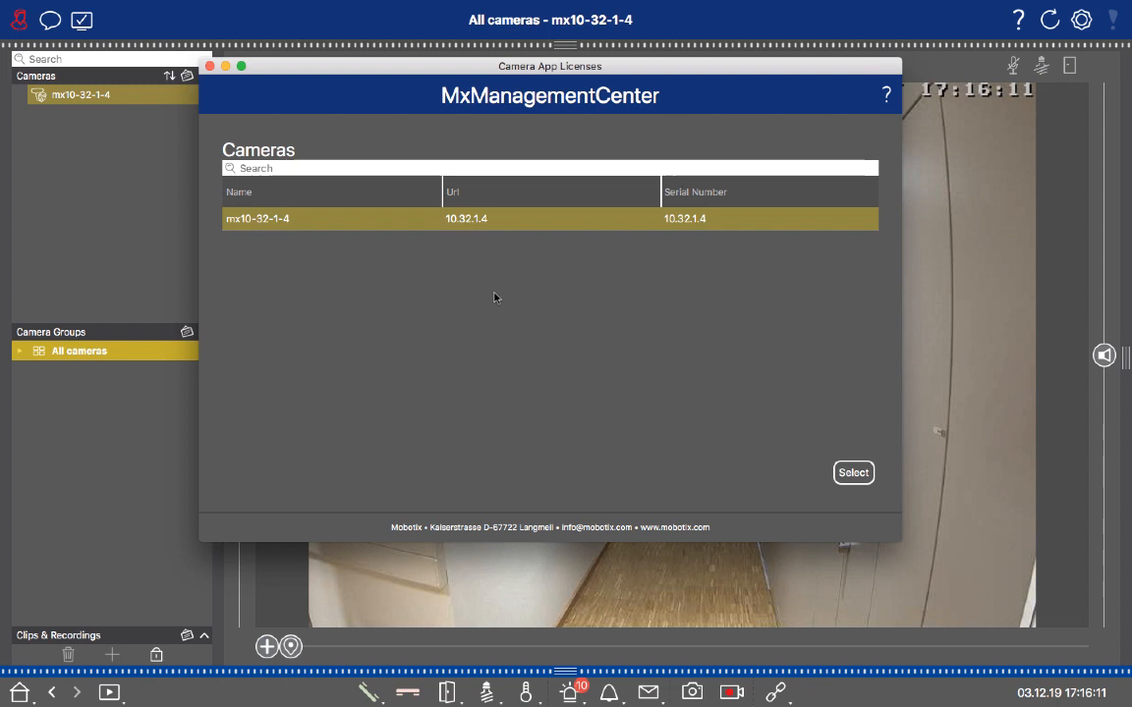
click(852, 473)
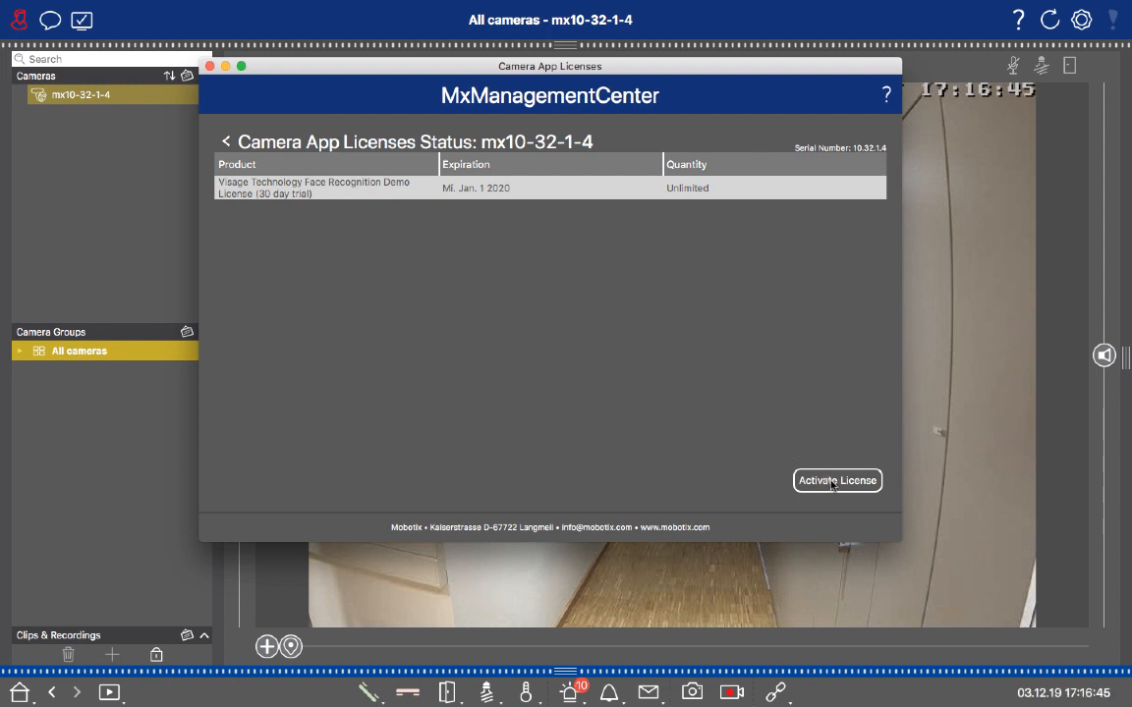
click(837, 480)
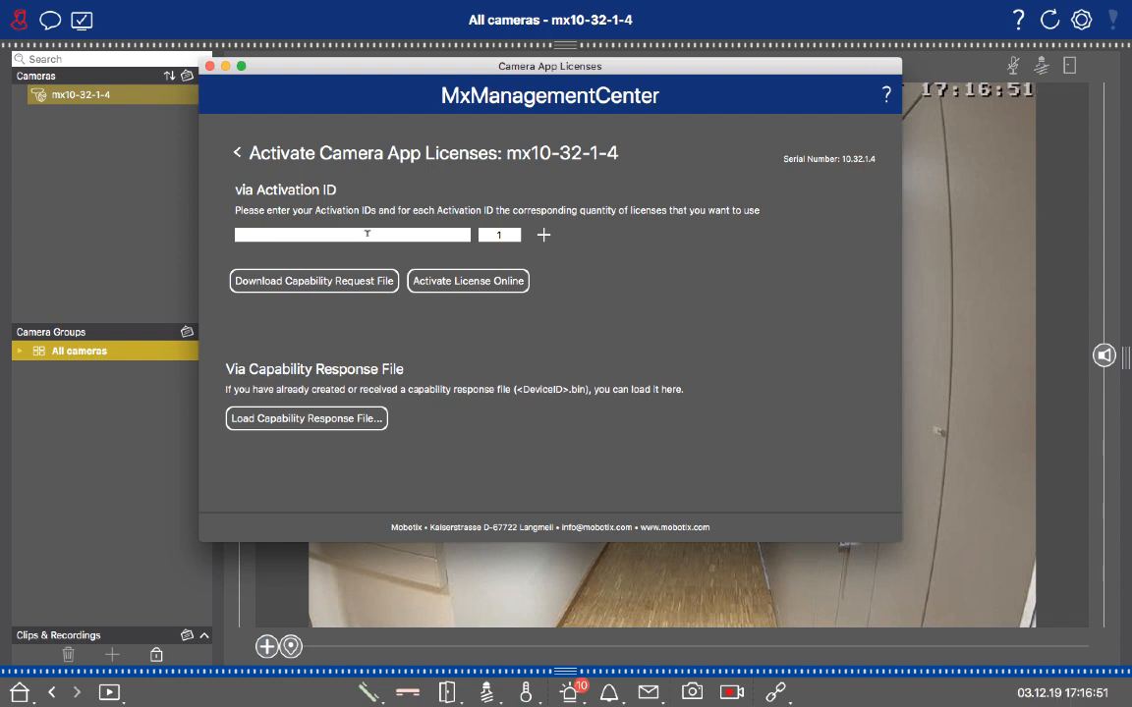
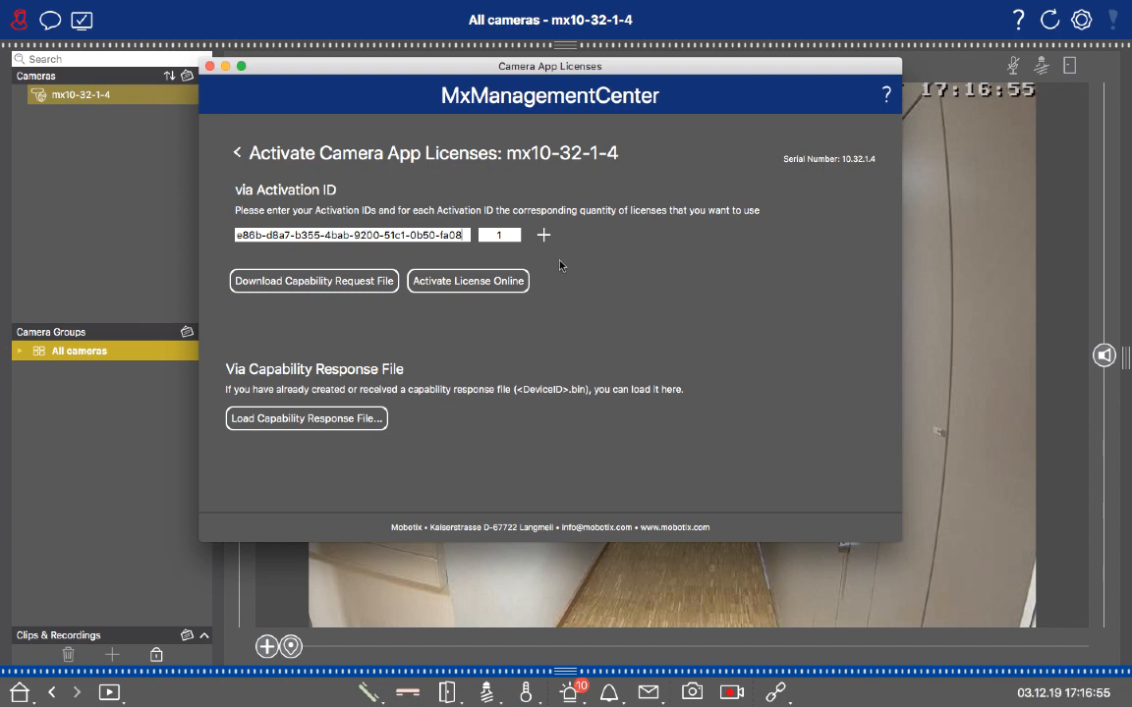
mouse_move(411, 270)
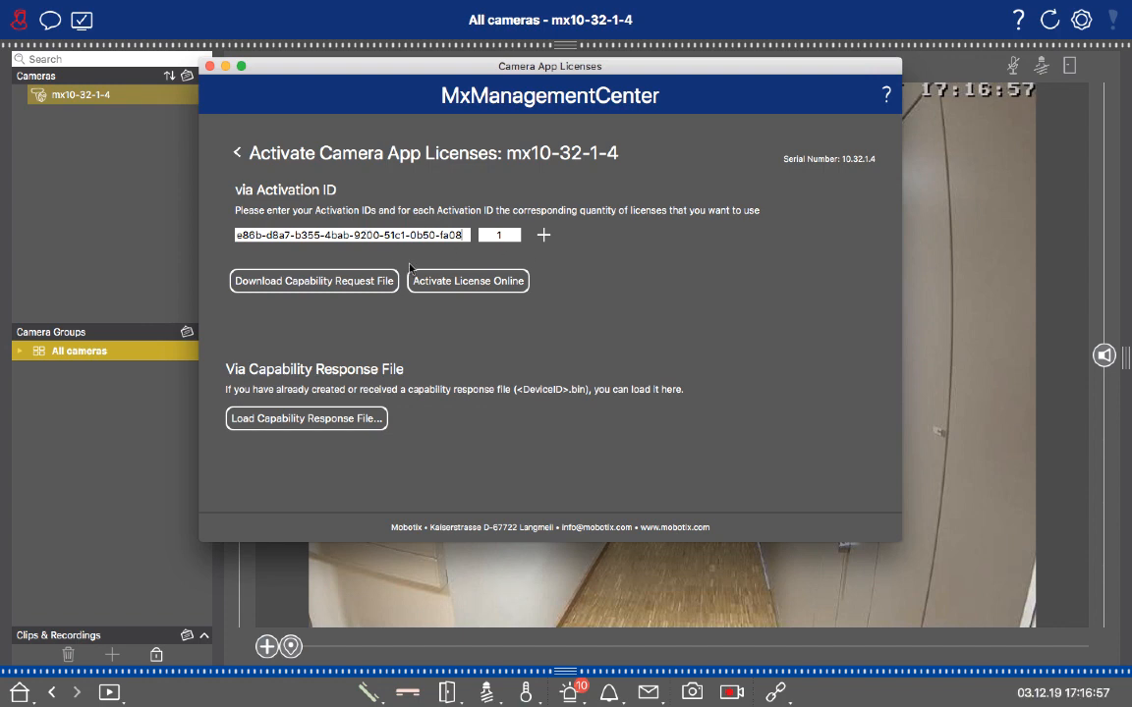
mouse_move(365, 256)
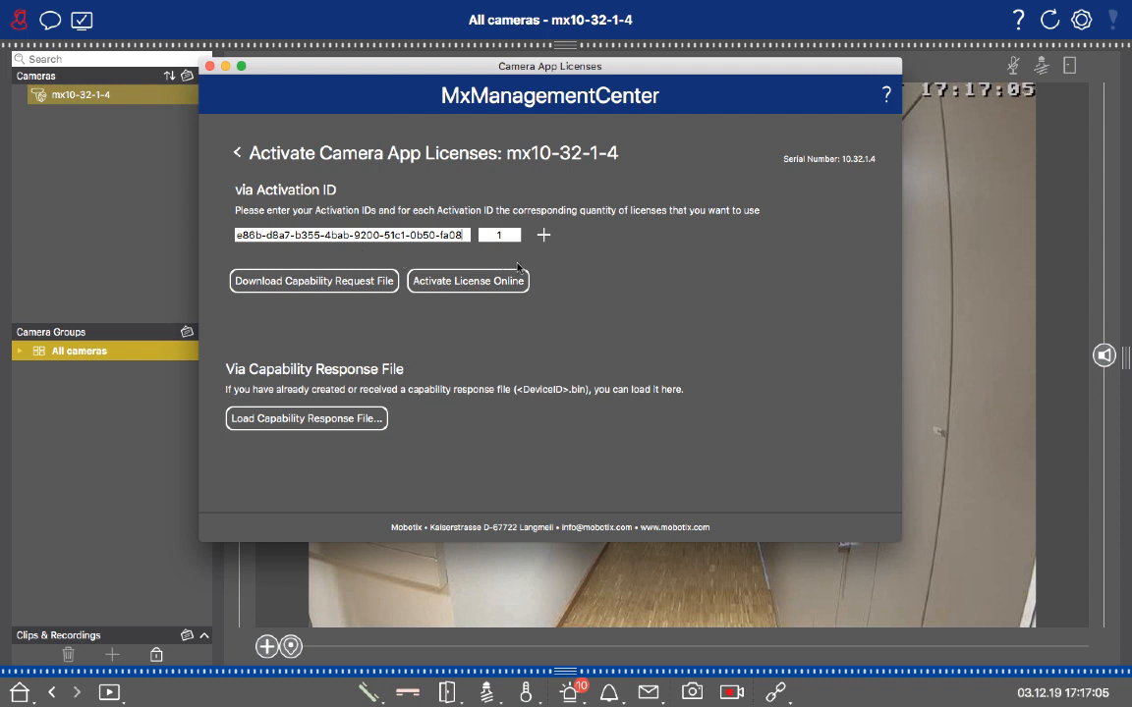
mouse_move(524, 295)
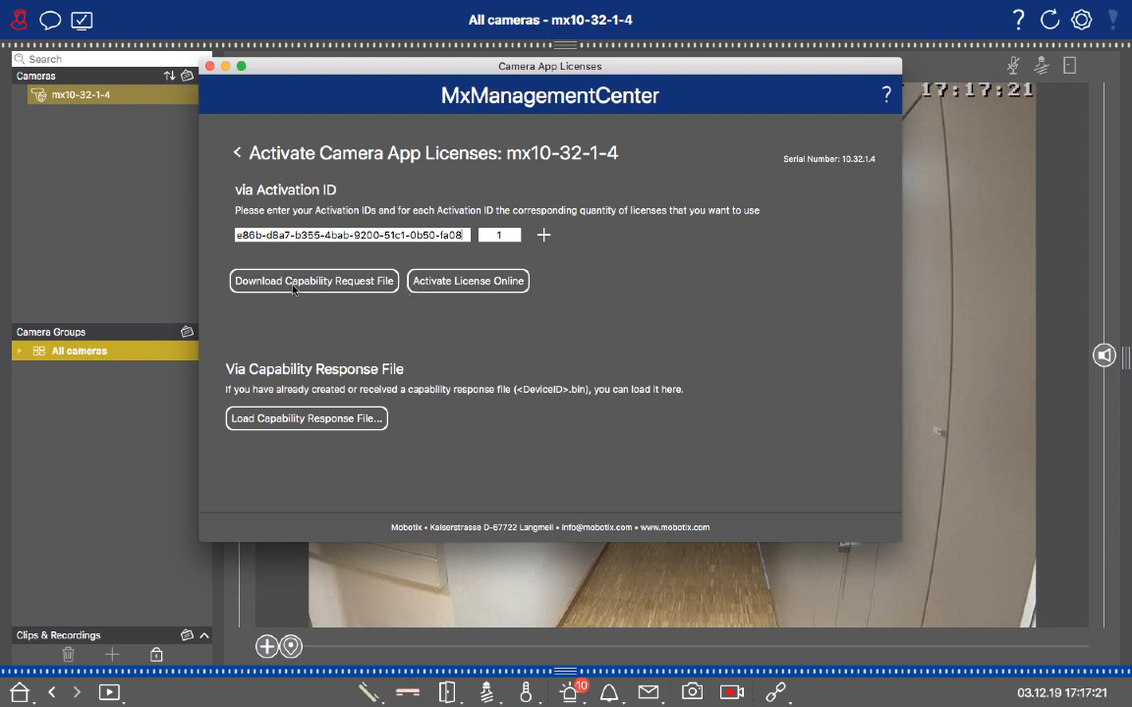
mouse_move(334, 289)
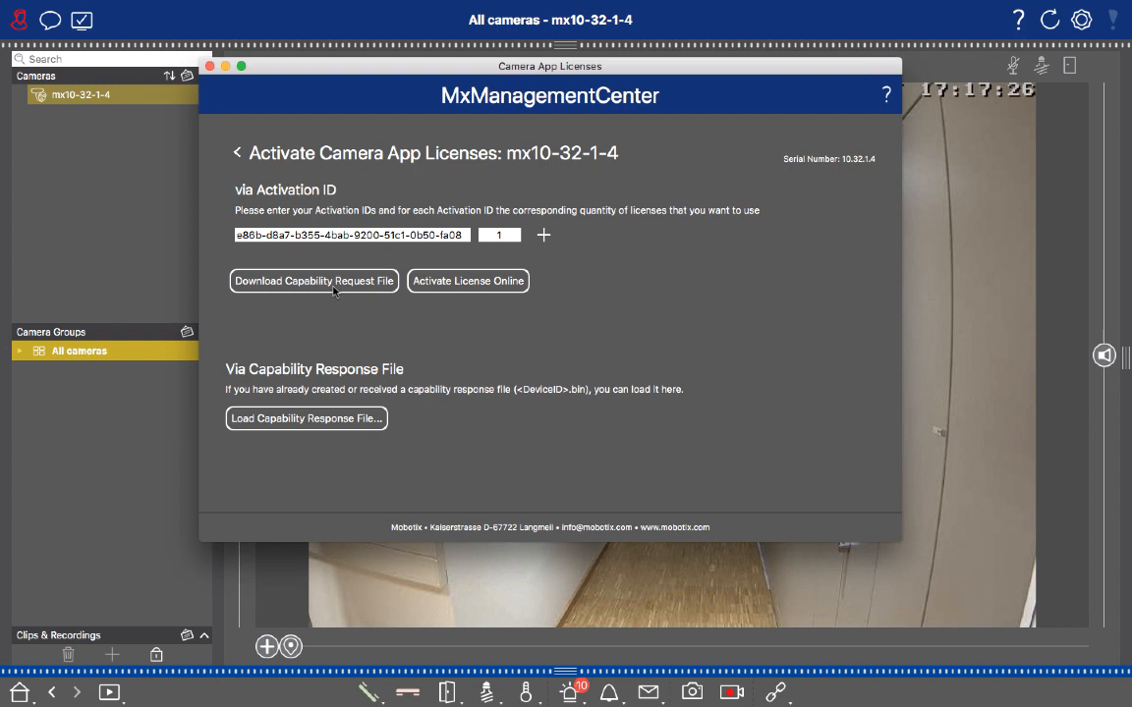
Step: Save request file 10.32.1.4-17-05.lic to Downloads and return to the license status
click(313, 281)
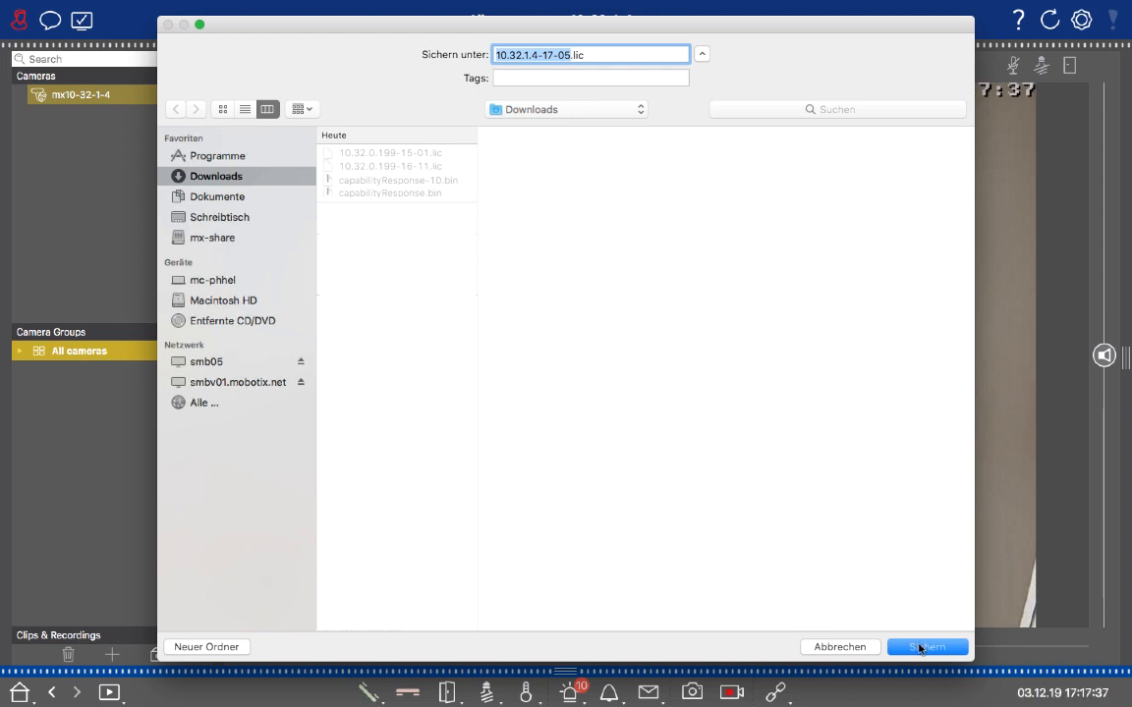
click(926, 647)
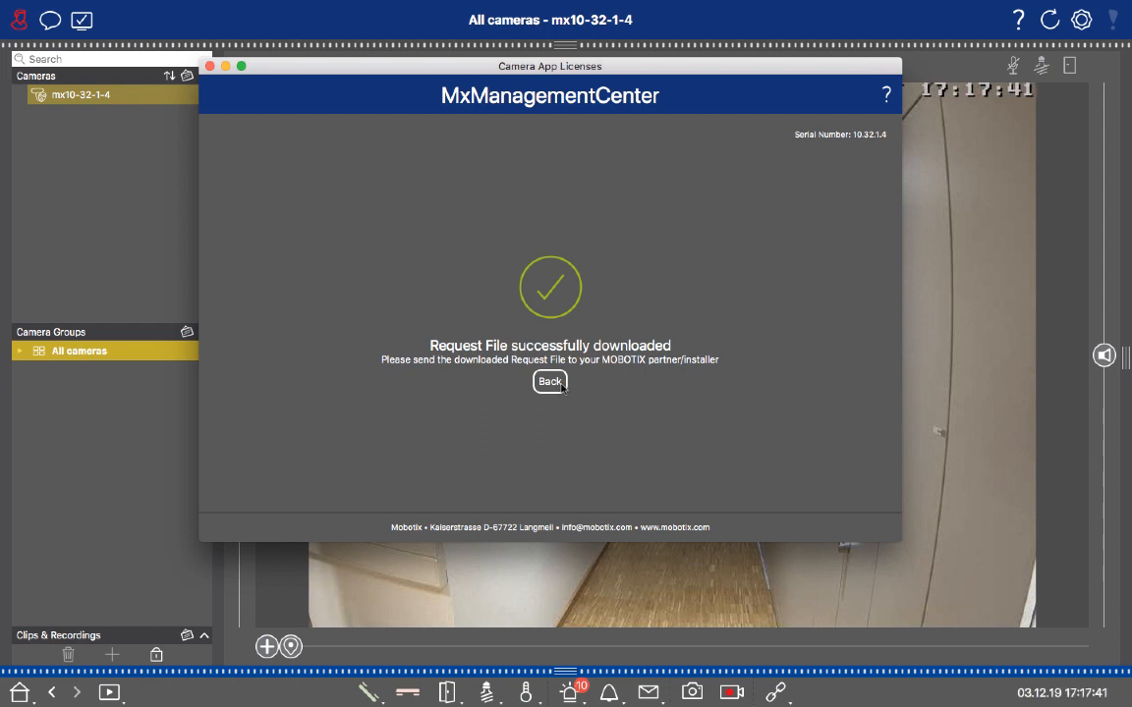
click(549, 381)
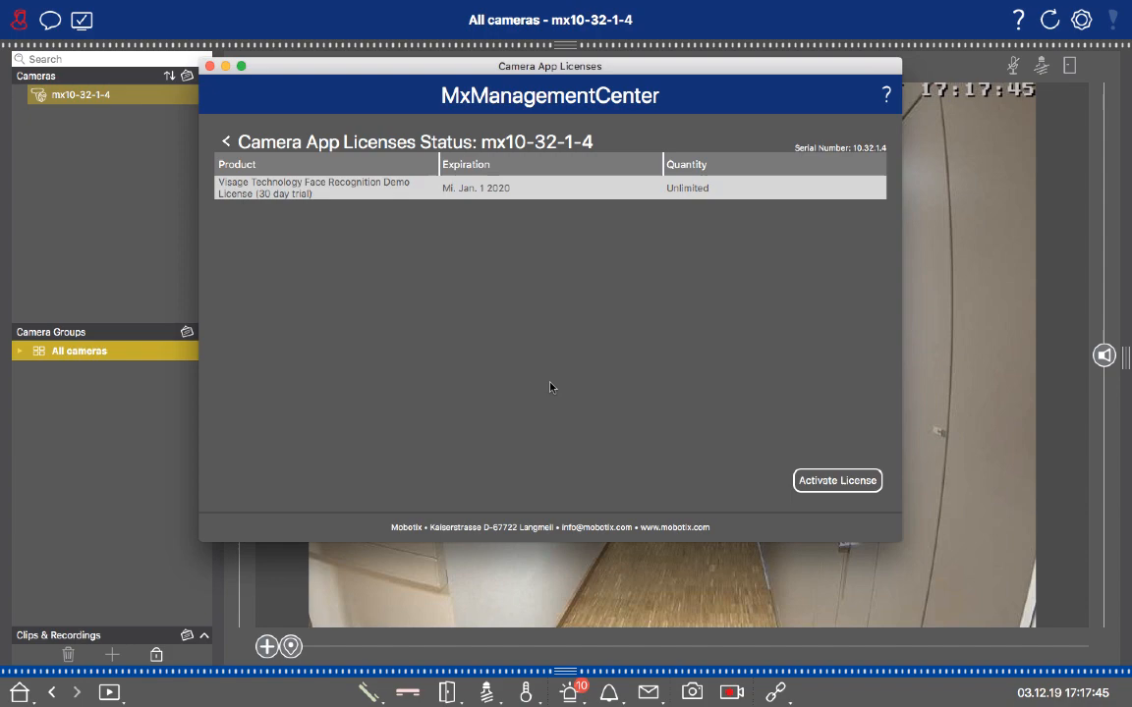
mouse_move(594, 372)
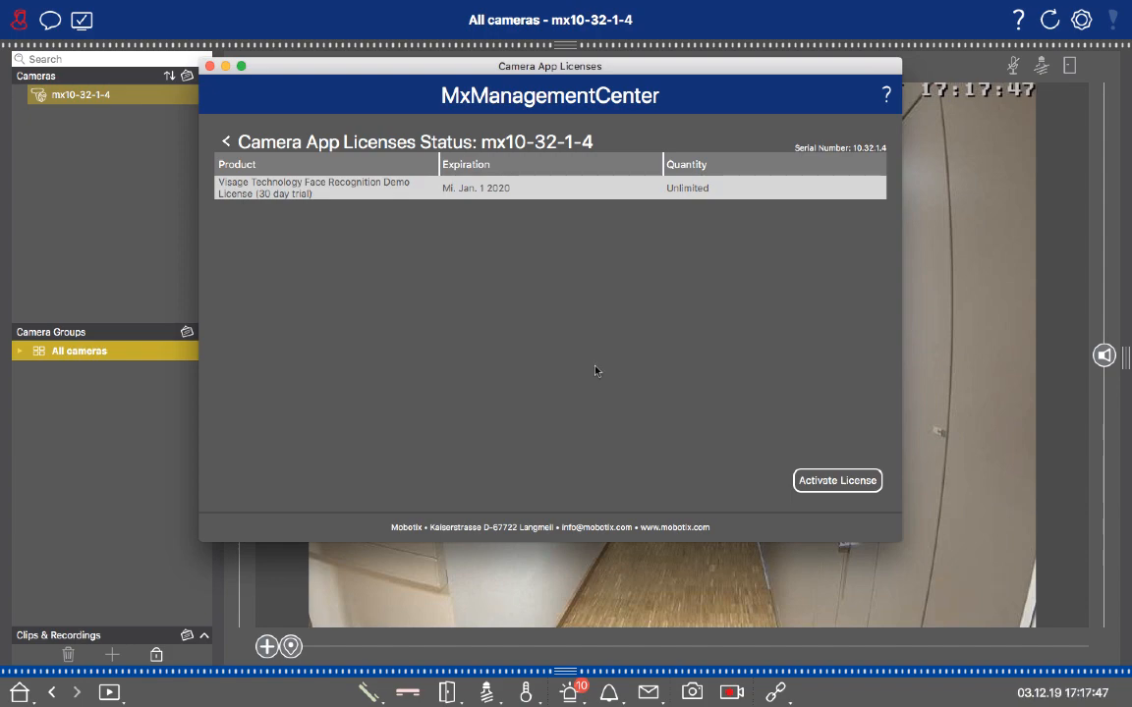
click(836, 480)
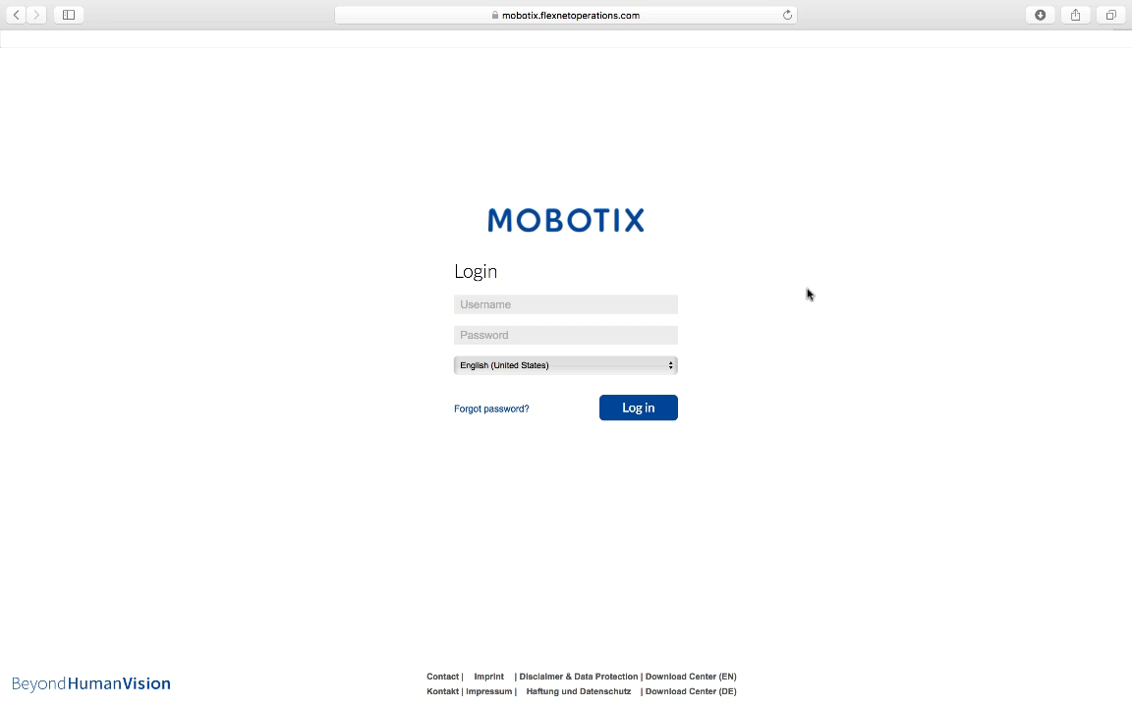
mouse_move(591, 307)
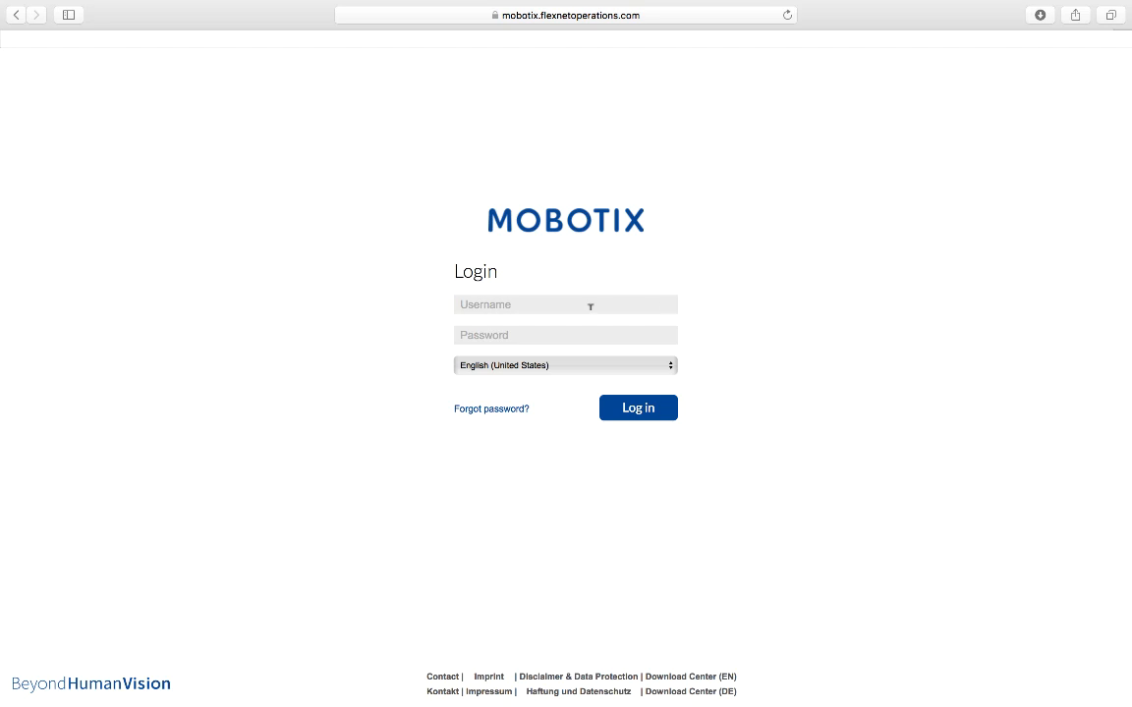
Step: Log in to the MOBOTIX License & Delivery Portal using the saved credentials
click(565, 304)
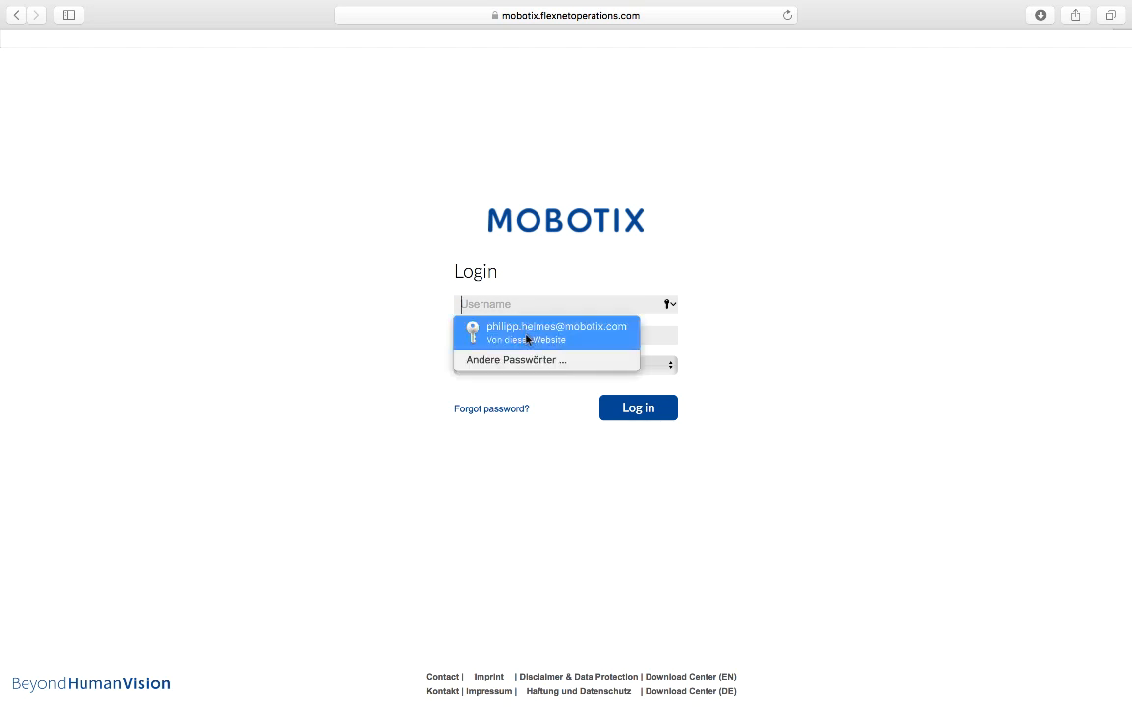
click(546, 333)
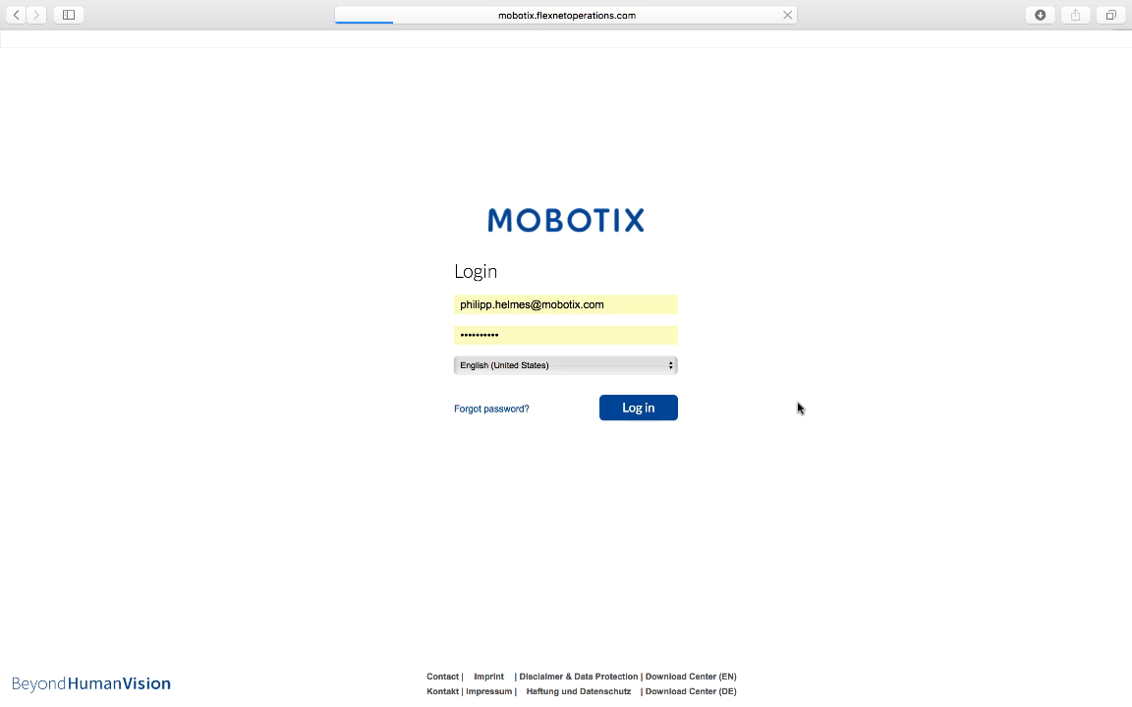
click(638, 407)
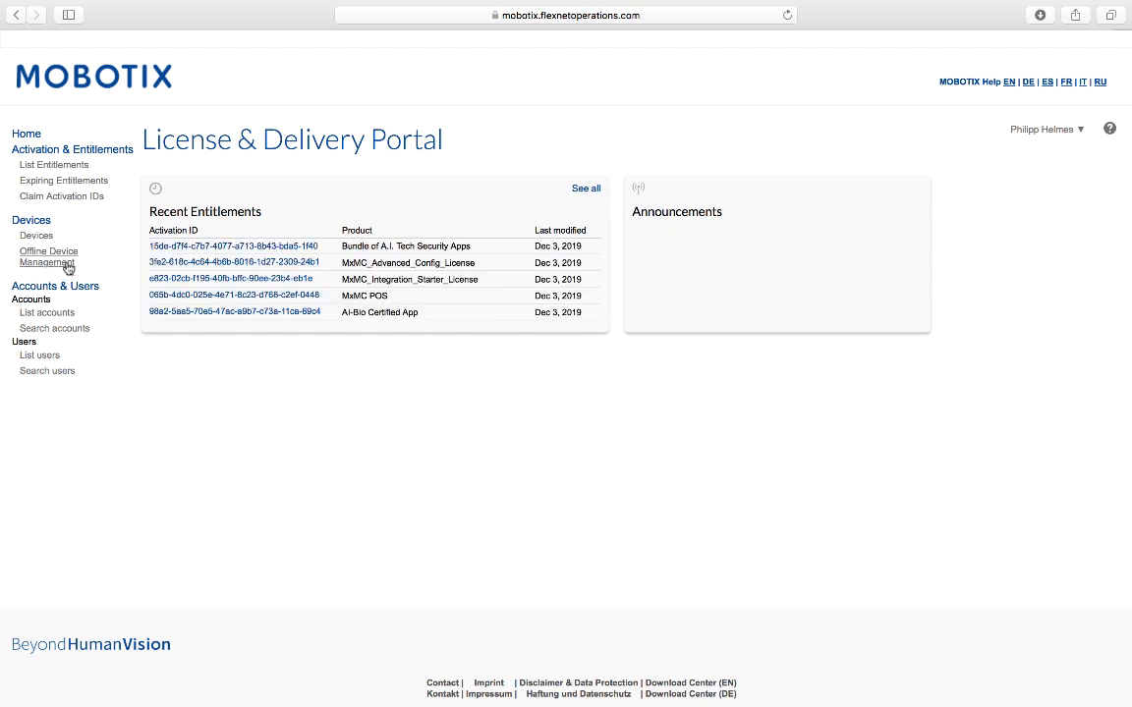
mouse_move(52, 262)
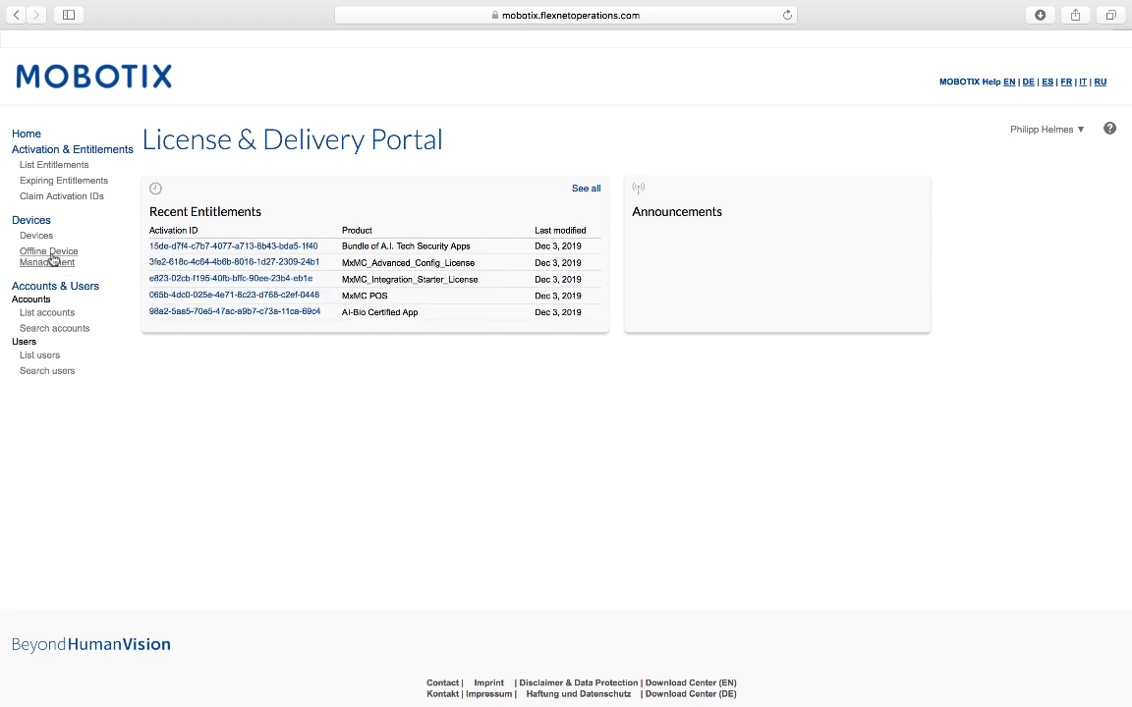
Step: Upload 10.32.1.4-17-05.lic in Offline Device Management to generate the camera license
click(49, 256)
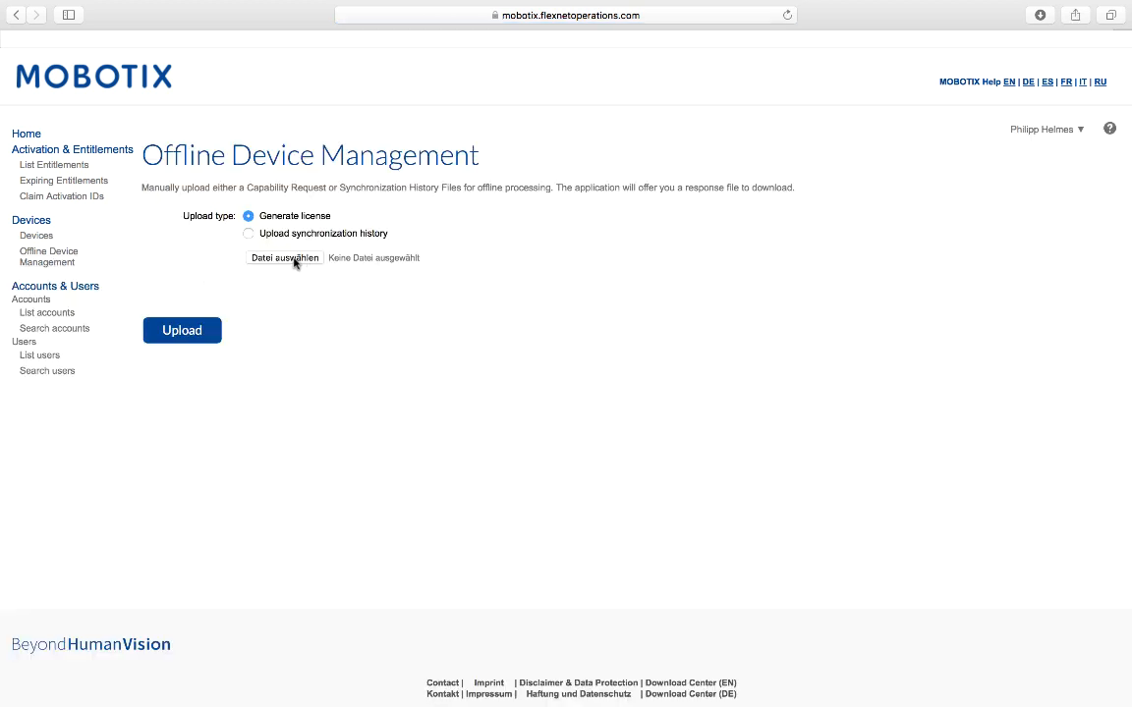
mouse_move(285, 258)
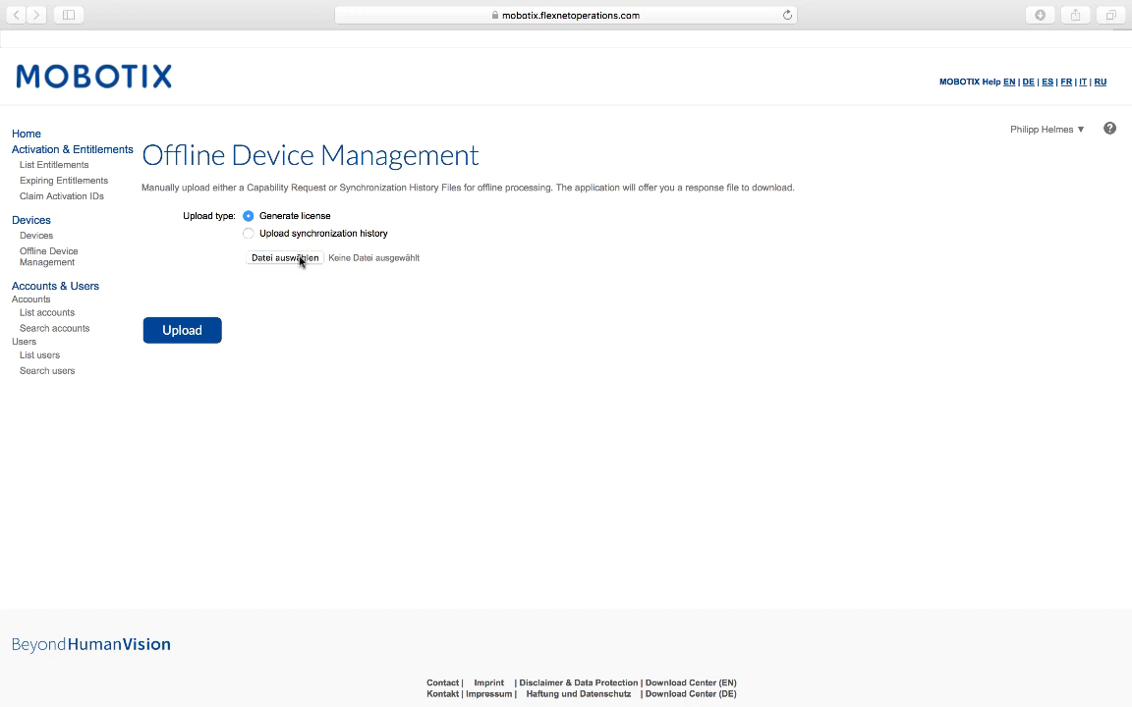
click(284, 257)
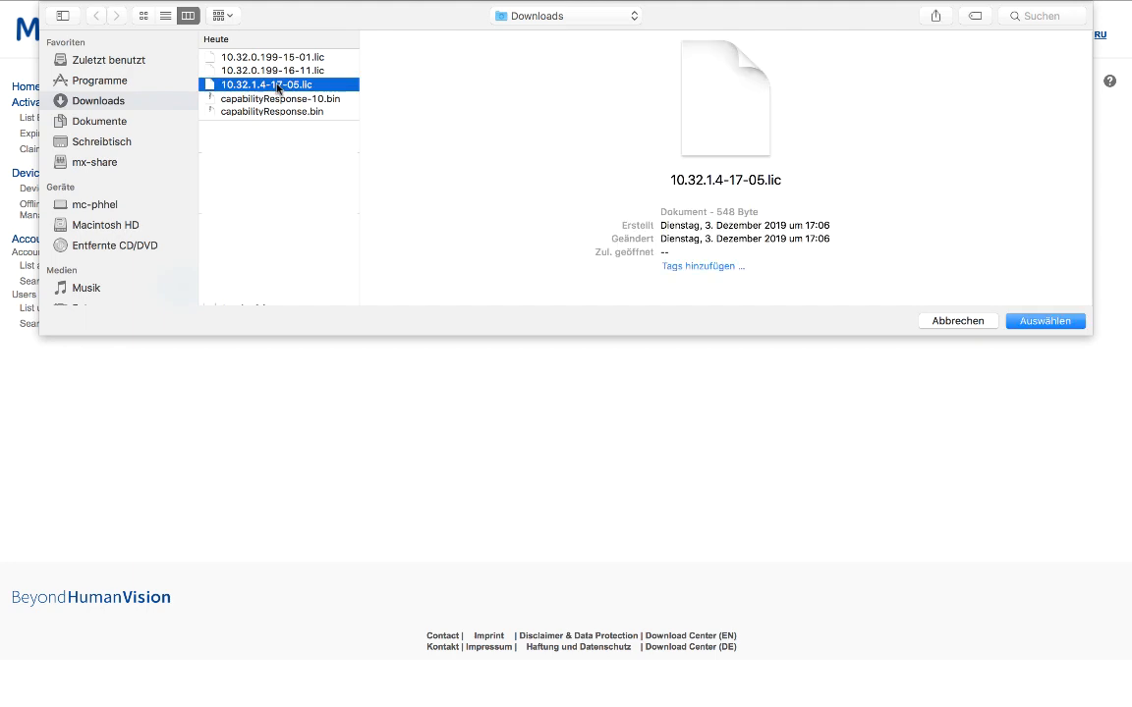
click(1044, 321)
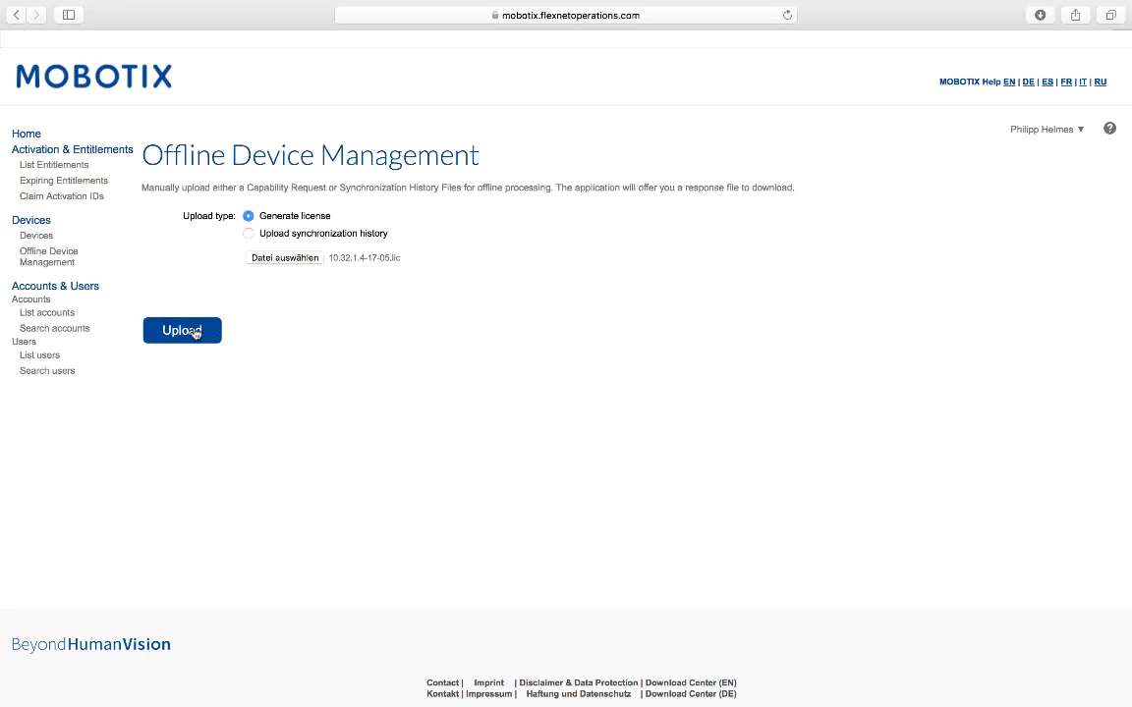
click(182, 329)
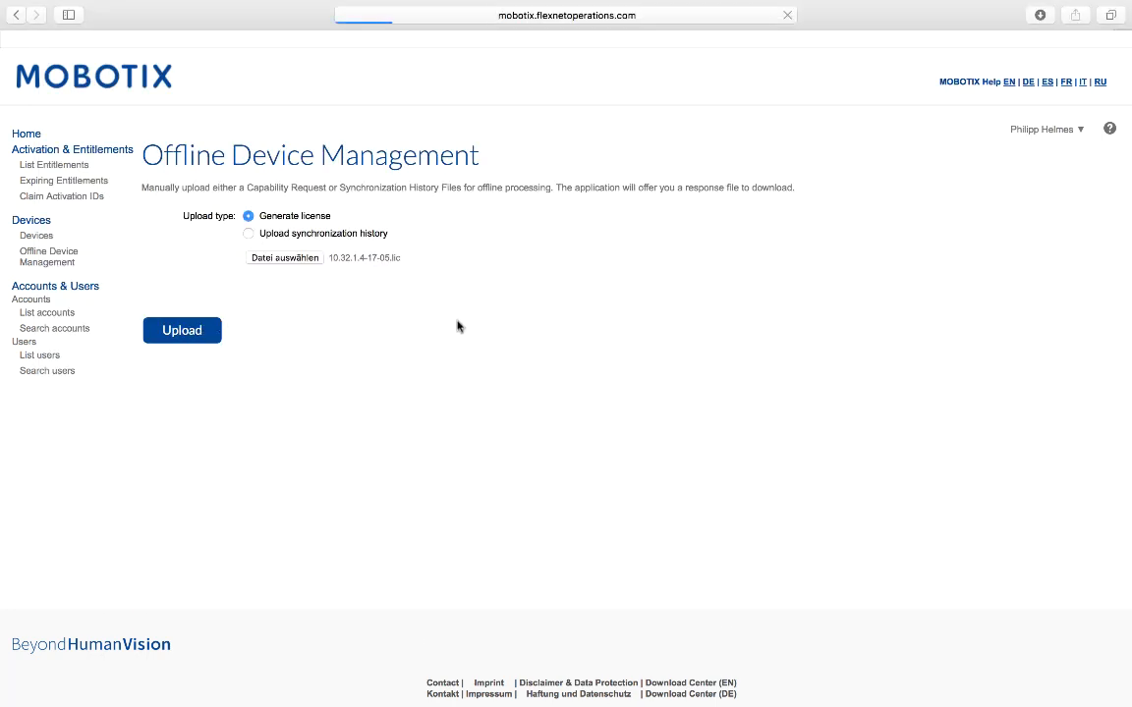
click(181, 330)
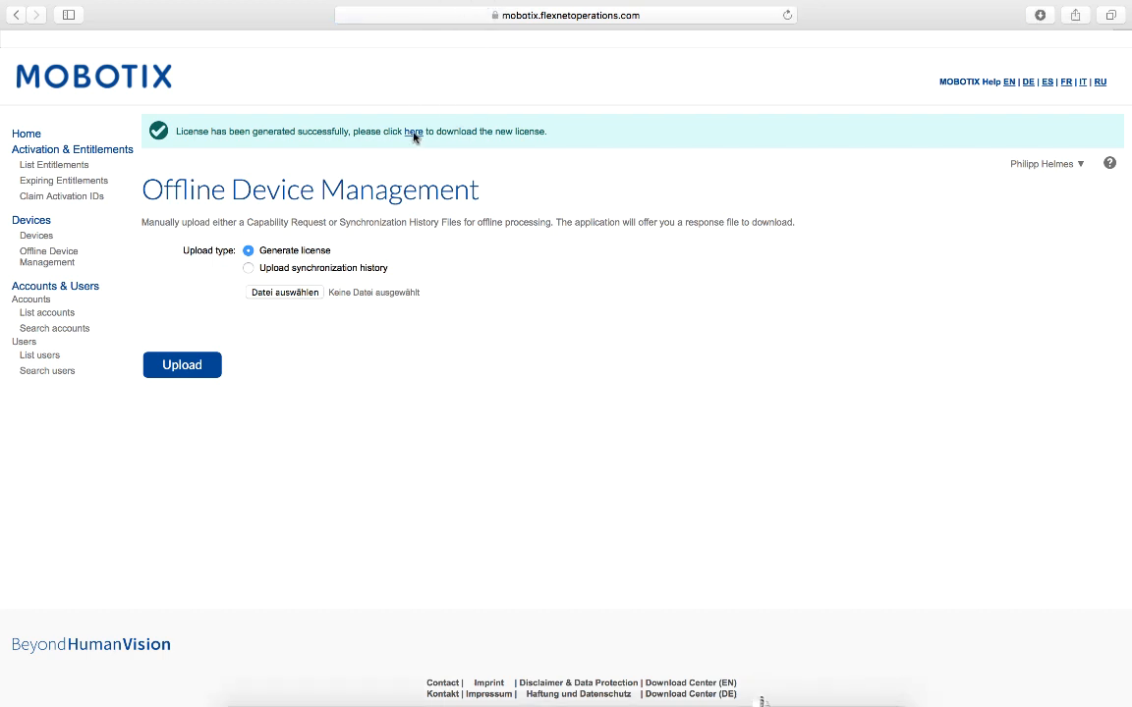
mouse_move(466, 324)
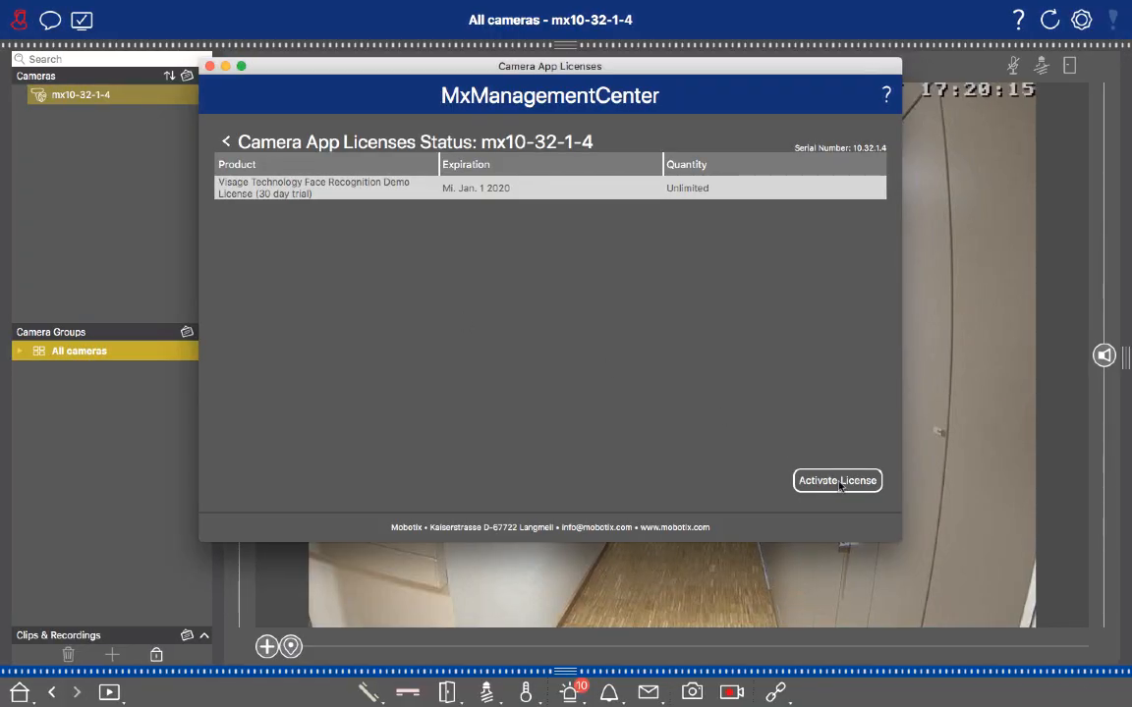
Step: Load capabilityResponse-2.bin to add the permanent A.I. Tech Security Apps bundle license
click(837, 480)
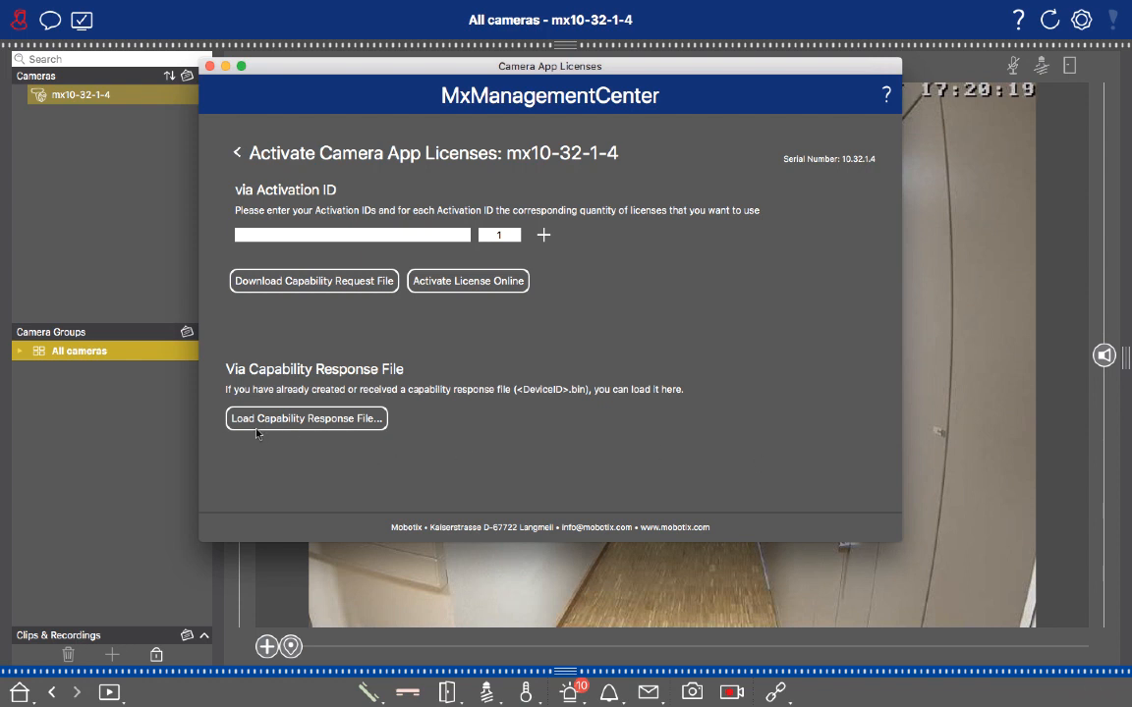
mouse_move(310, 427)
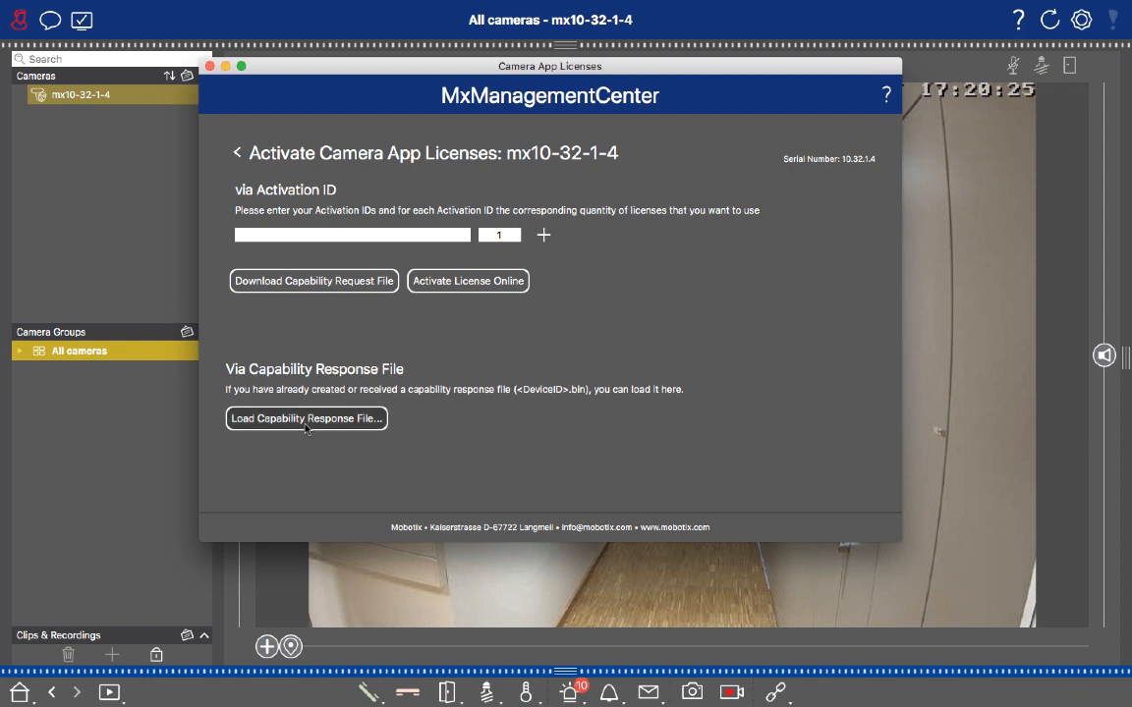
click(306, 419)
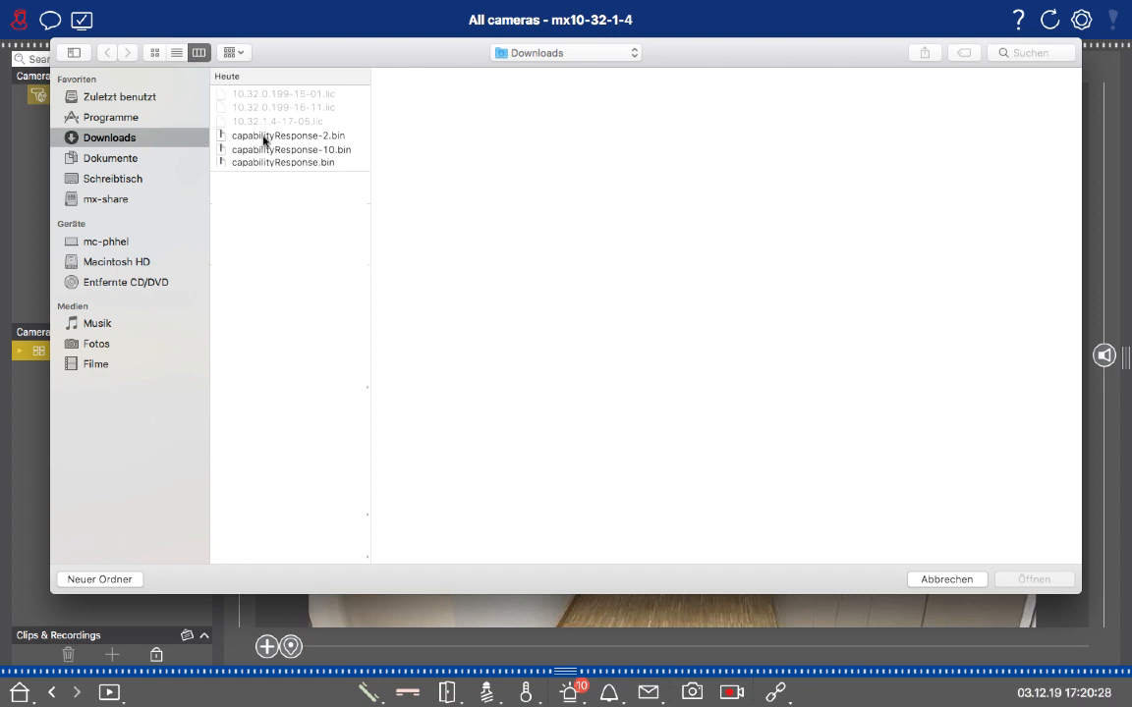
click(288, 136)
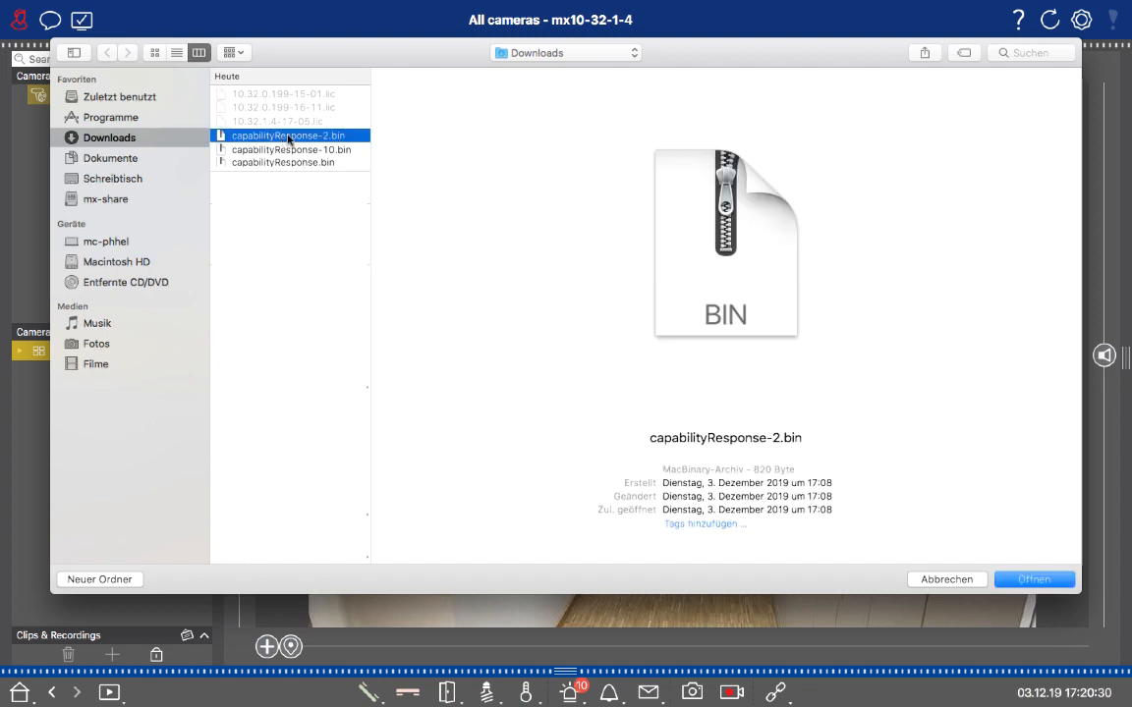
click(1034, 578)
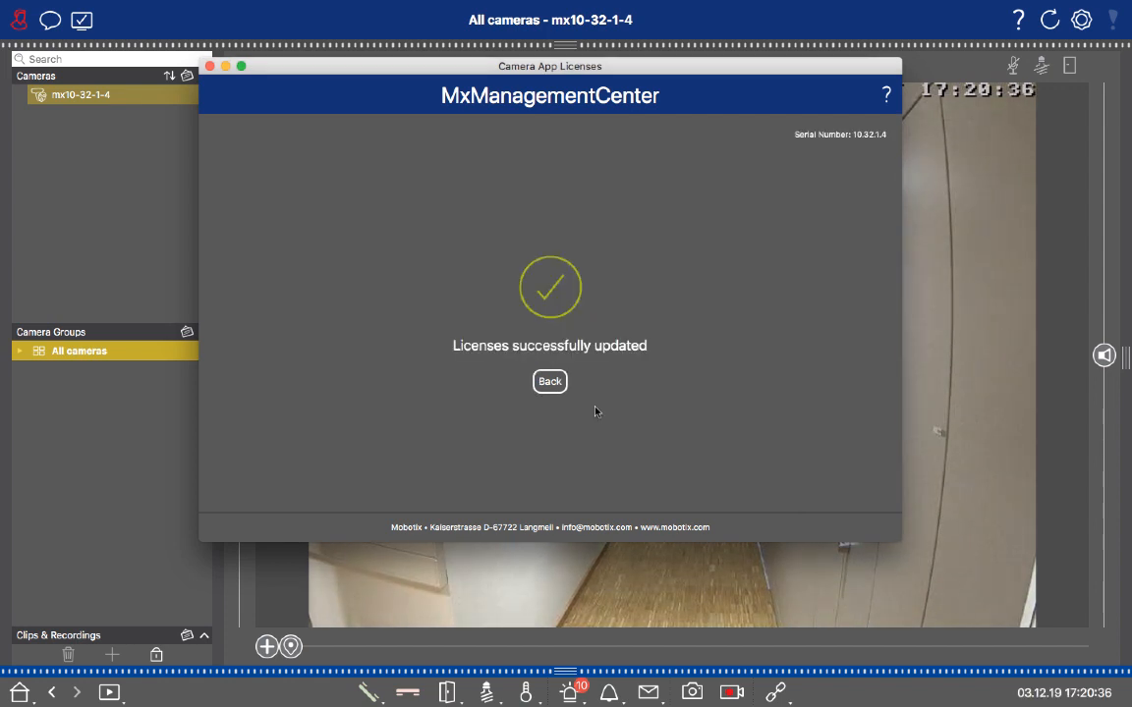
mouse_move(608, 392)
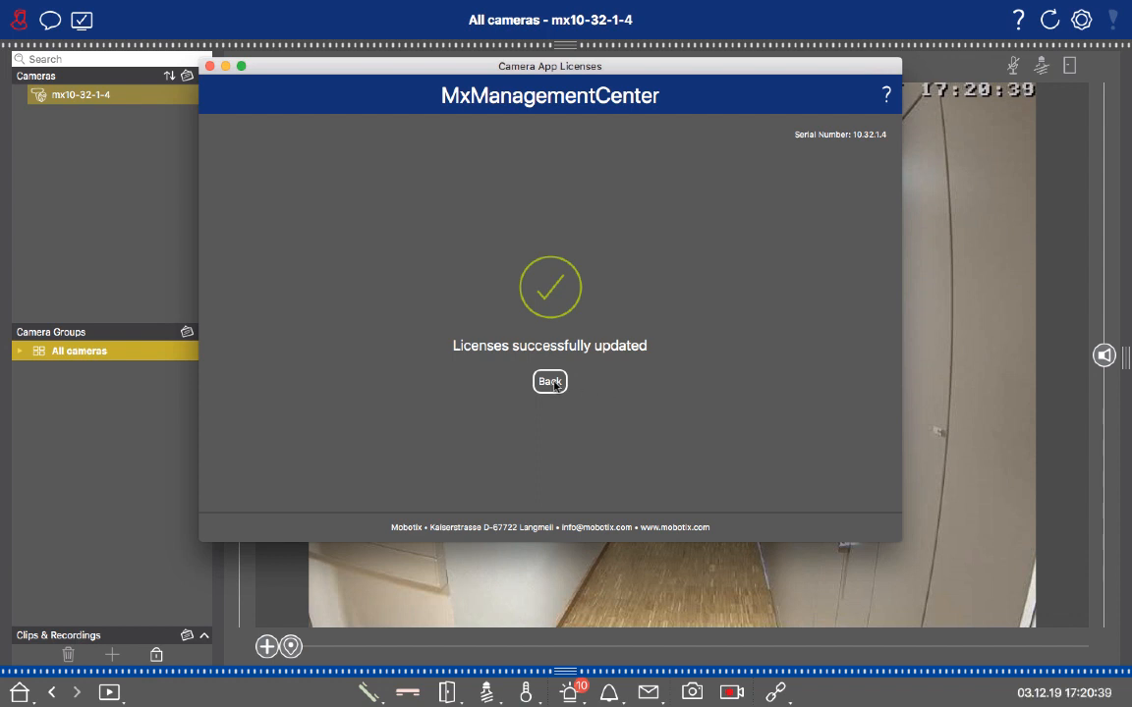
click(551, 382)
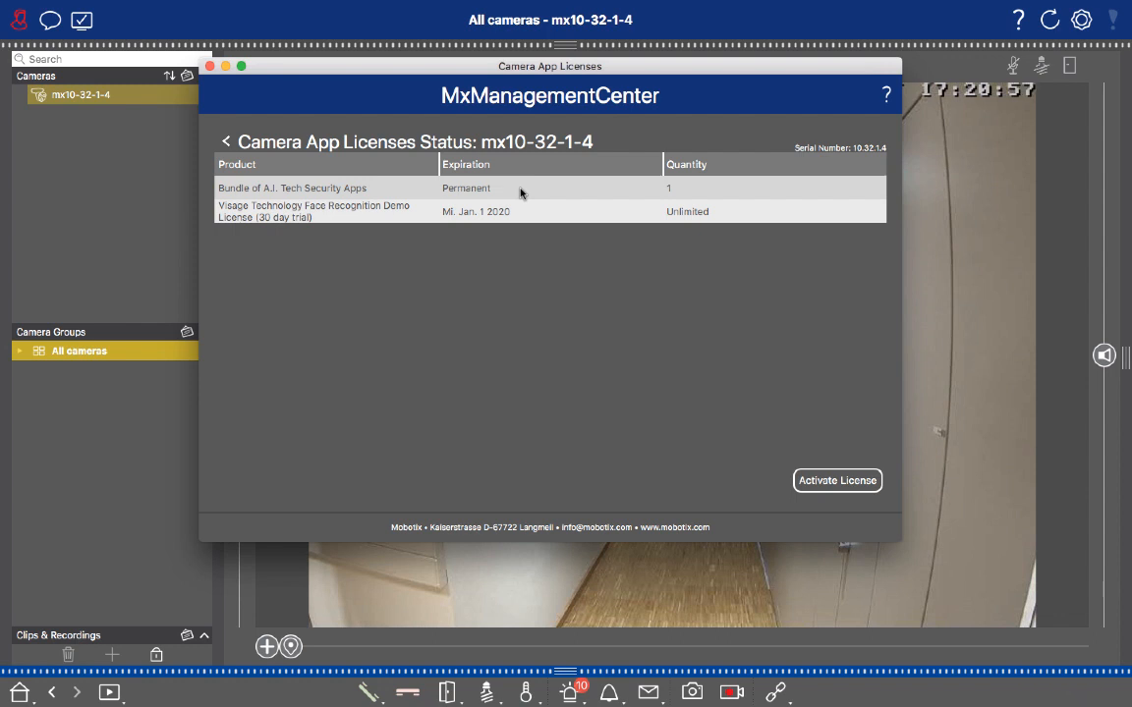
mouse_move(506, 300)
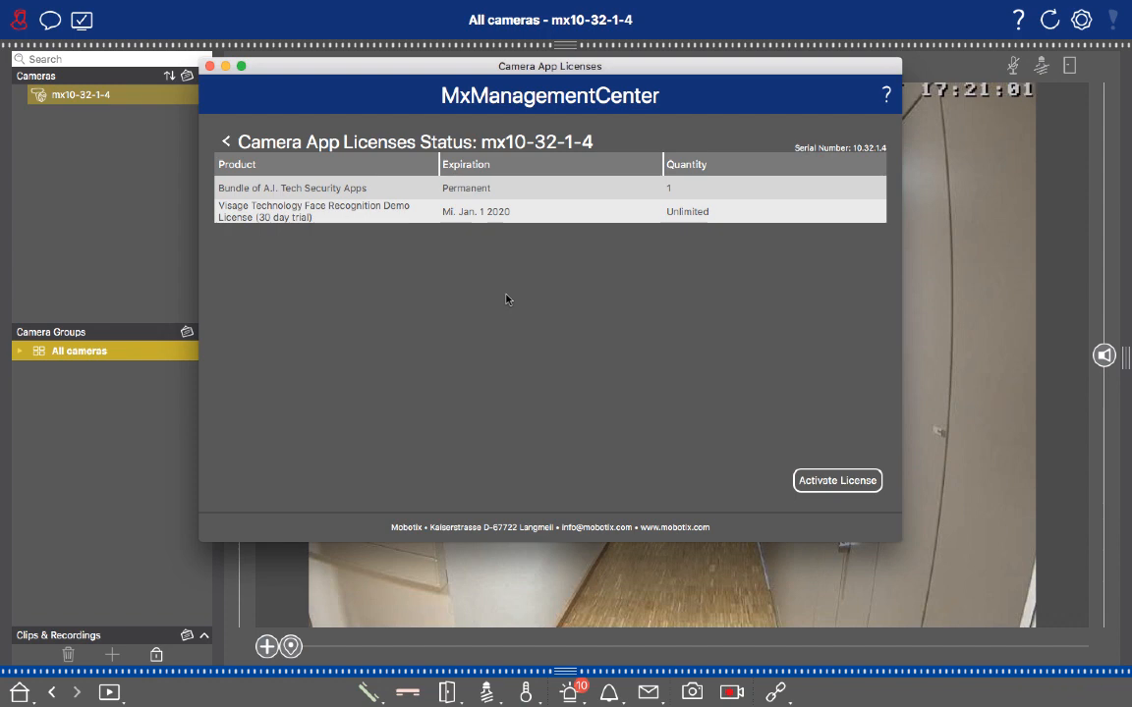
mouse_move(511, 299)
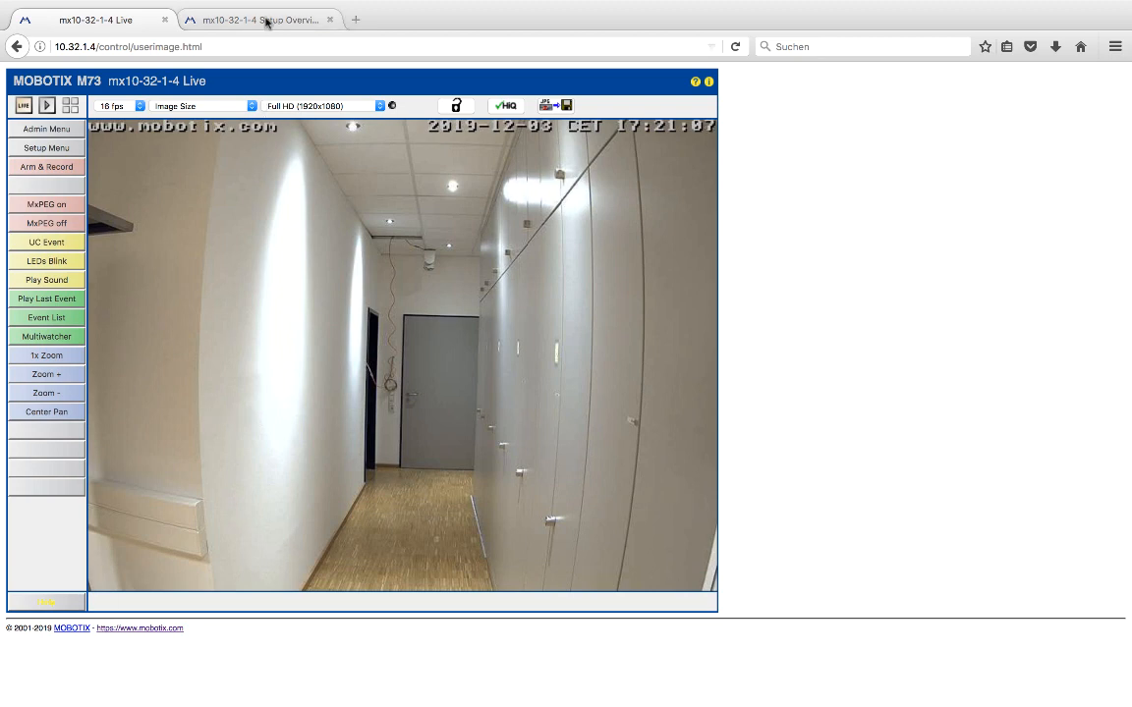
Step: Go from Setup Overview to the Certified App Settings page of mx10-32-1-4
click(260, 19)
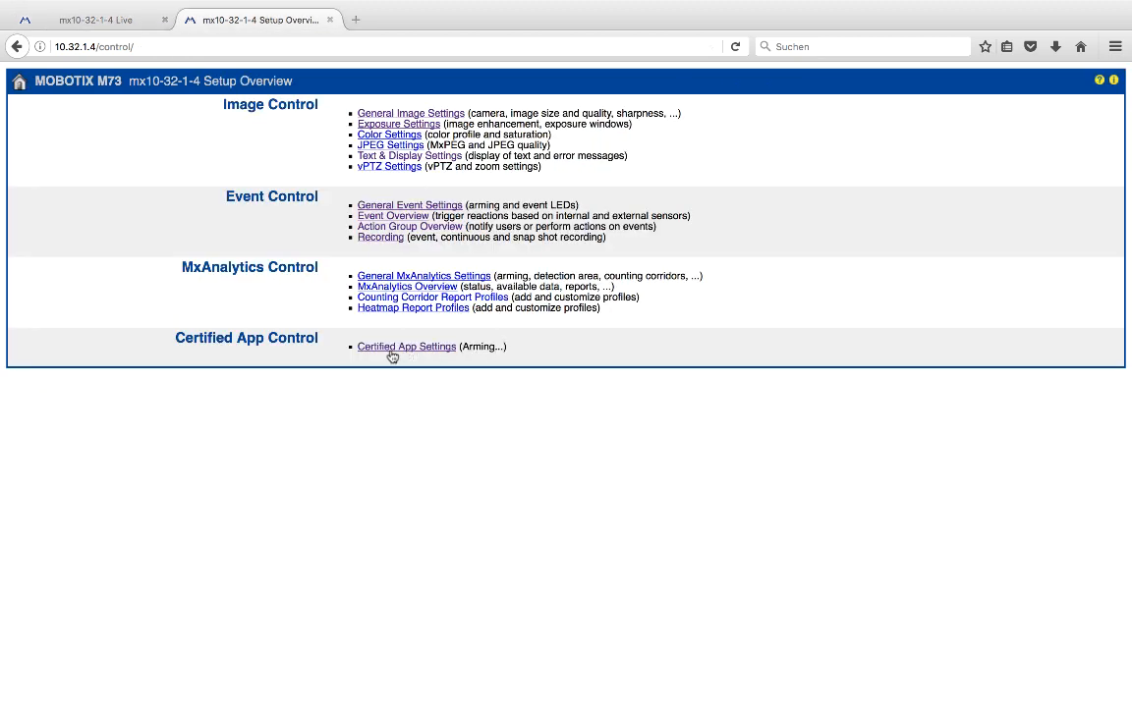
click(406, 346)
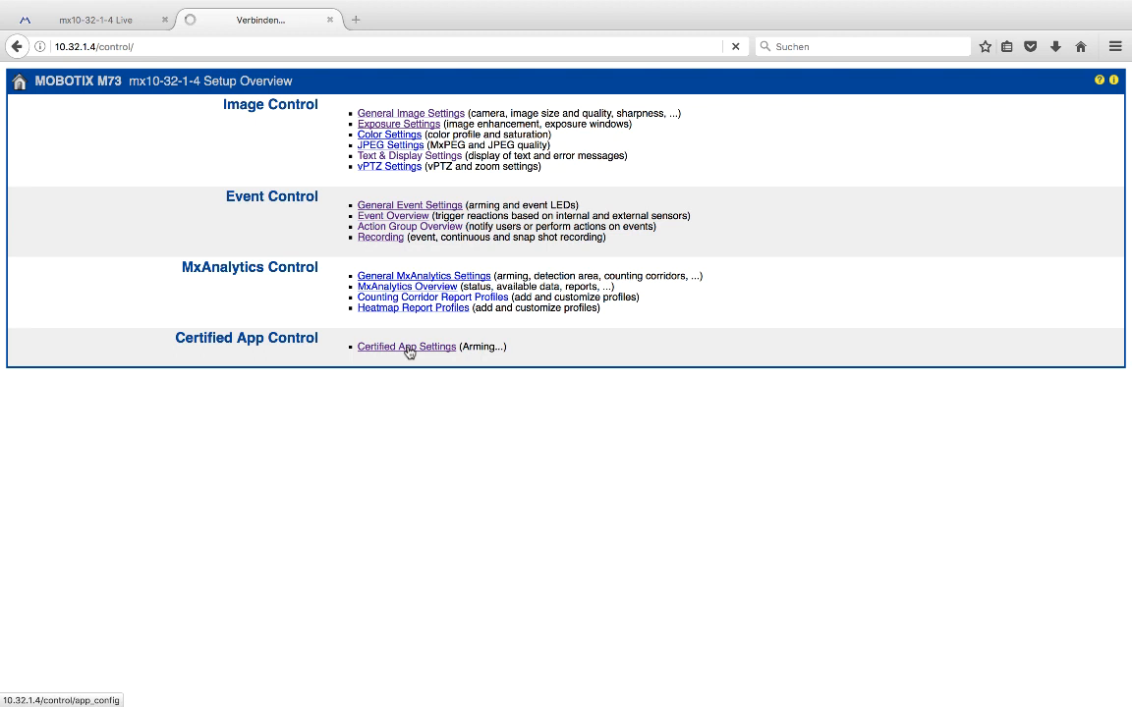
click(406, 346)
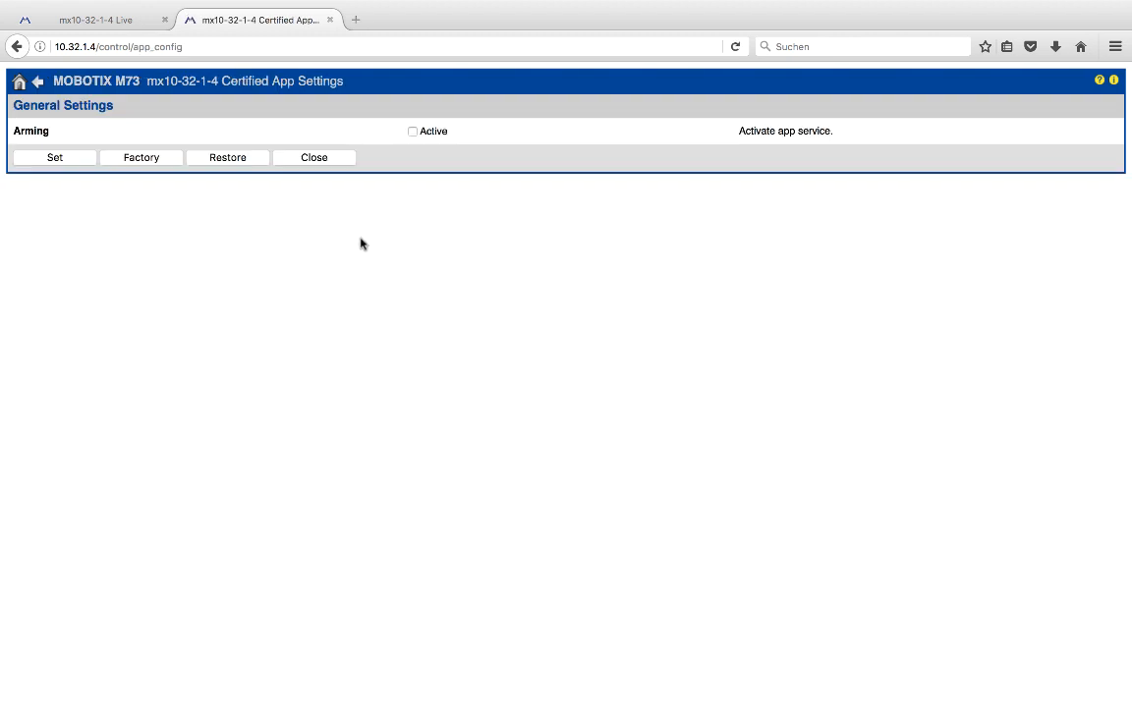
mouse_move(366, 239)
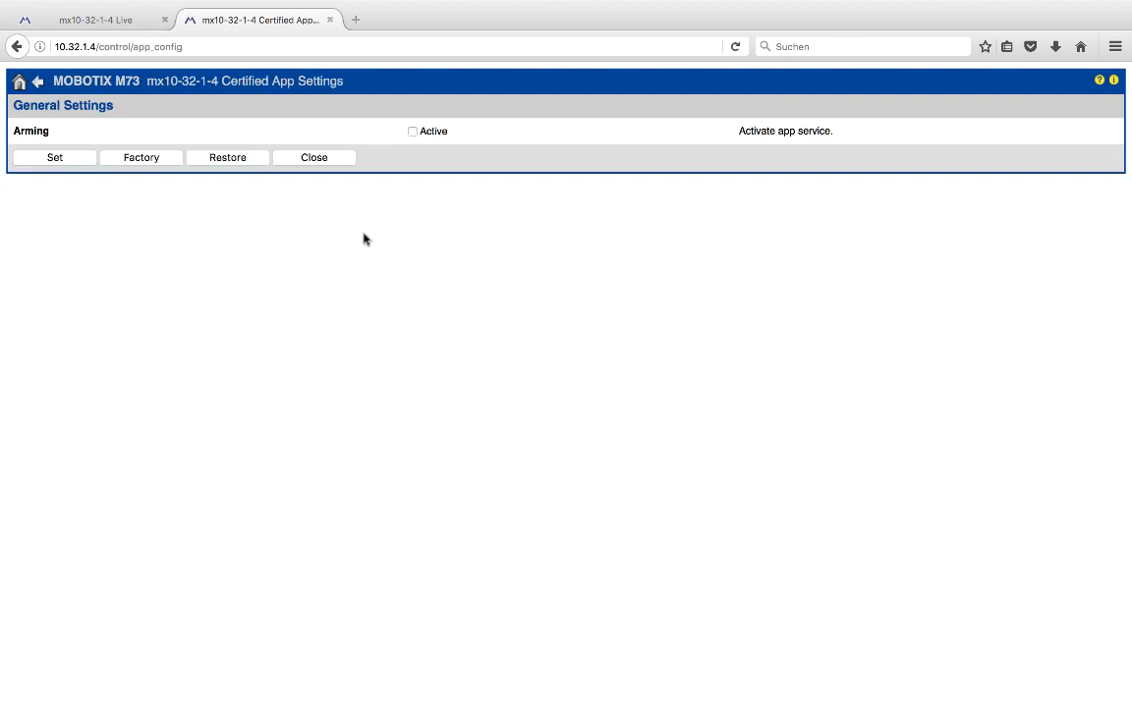
Step: Turn on and save app service arming, then tick Activation for AISecurity3
click(412, 131)
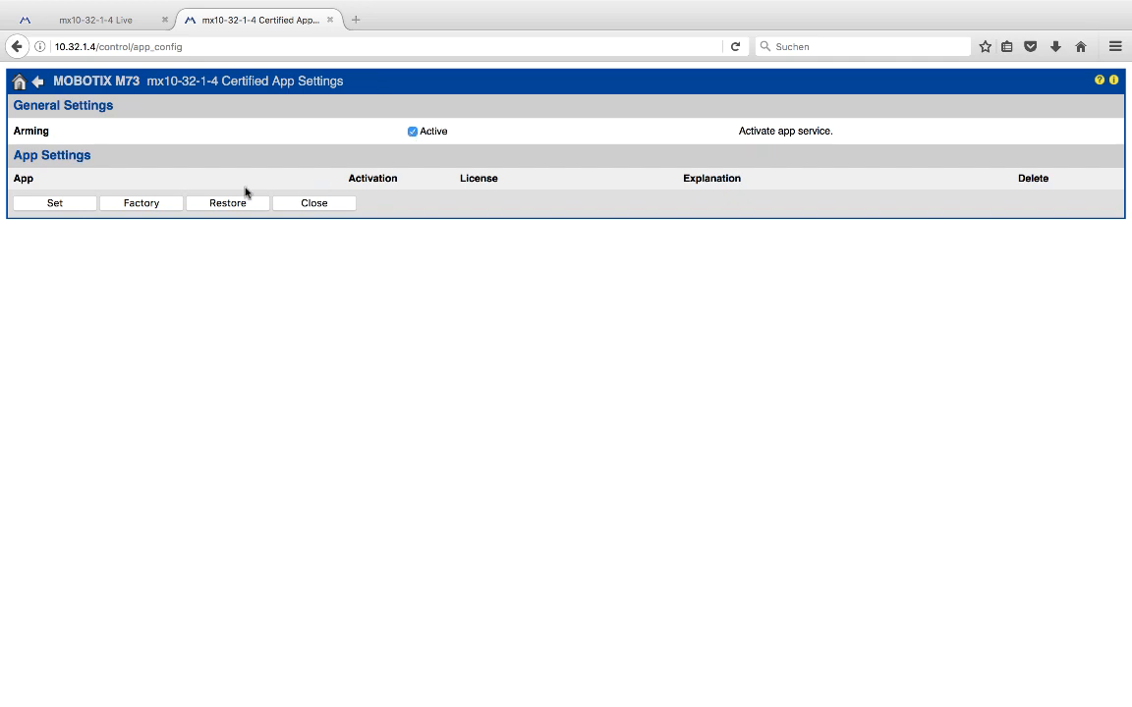
click(54, 203)
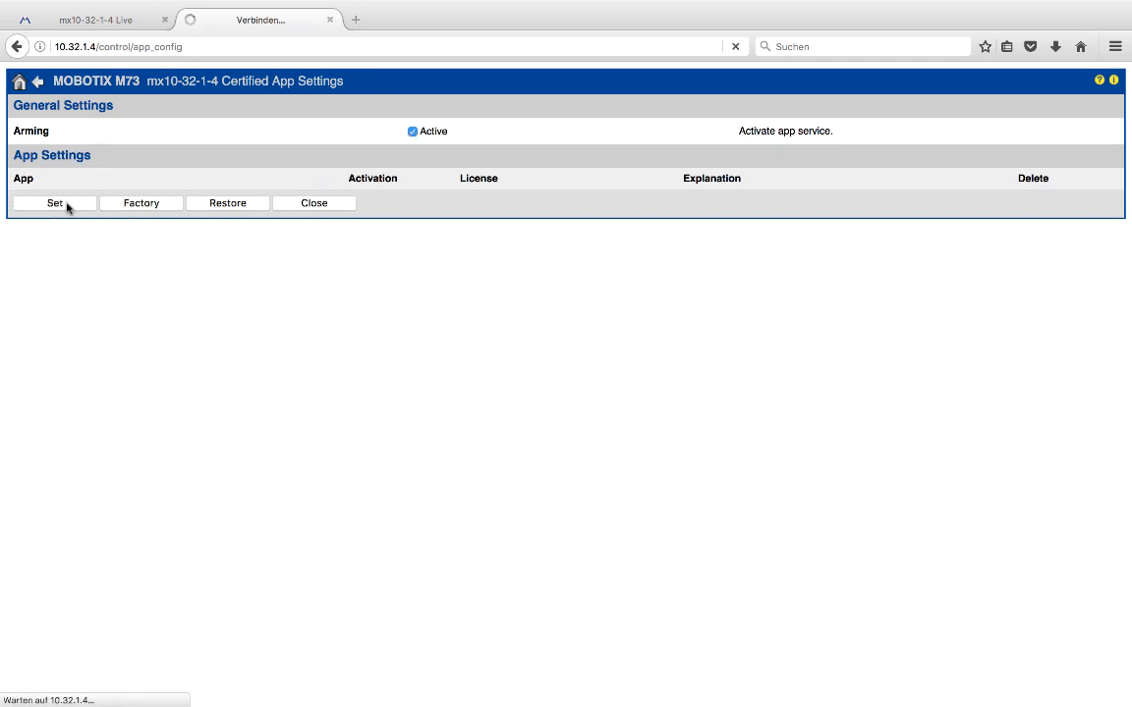
click(54, 203)
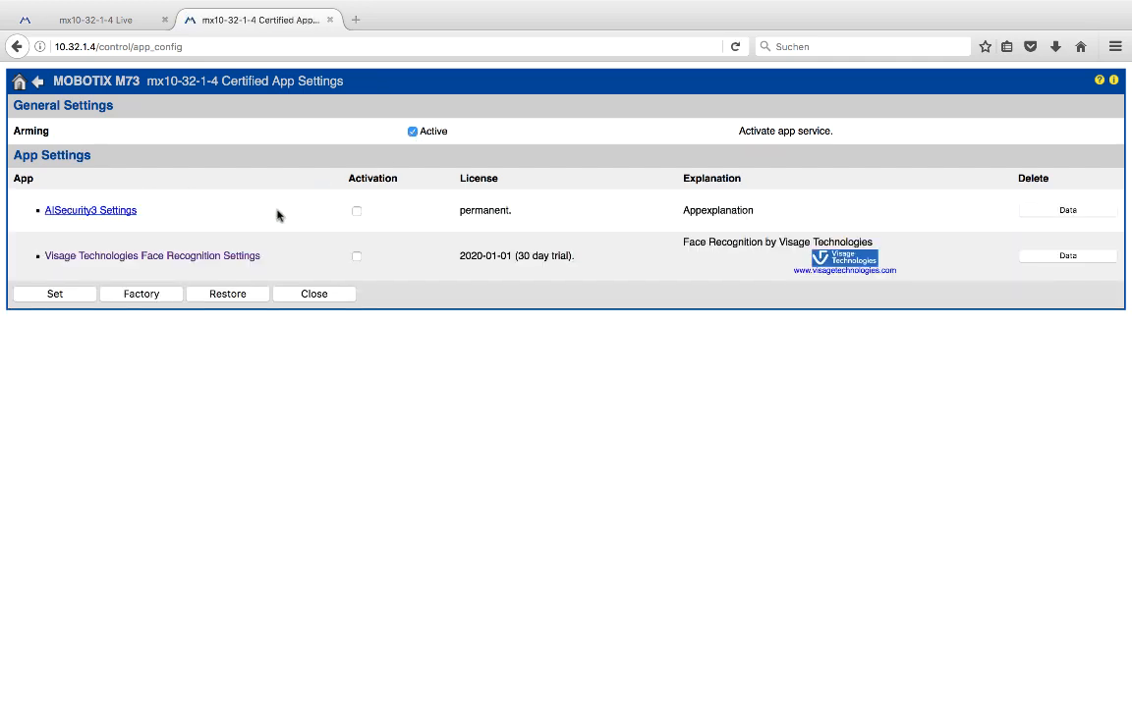
mouse_move(304, 215)
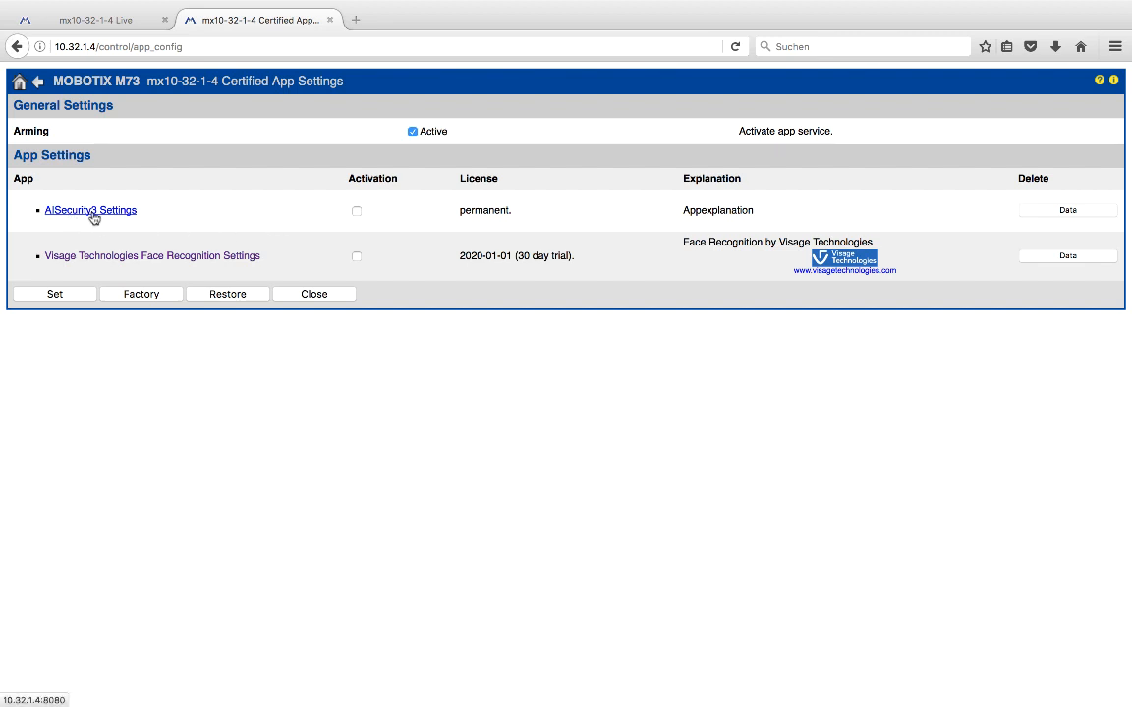
click(357, 210)
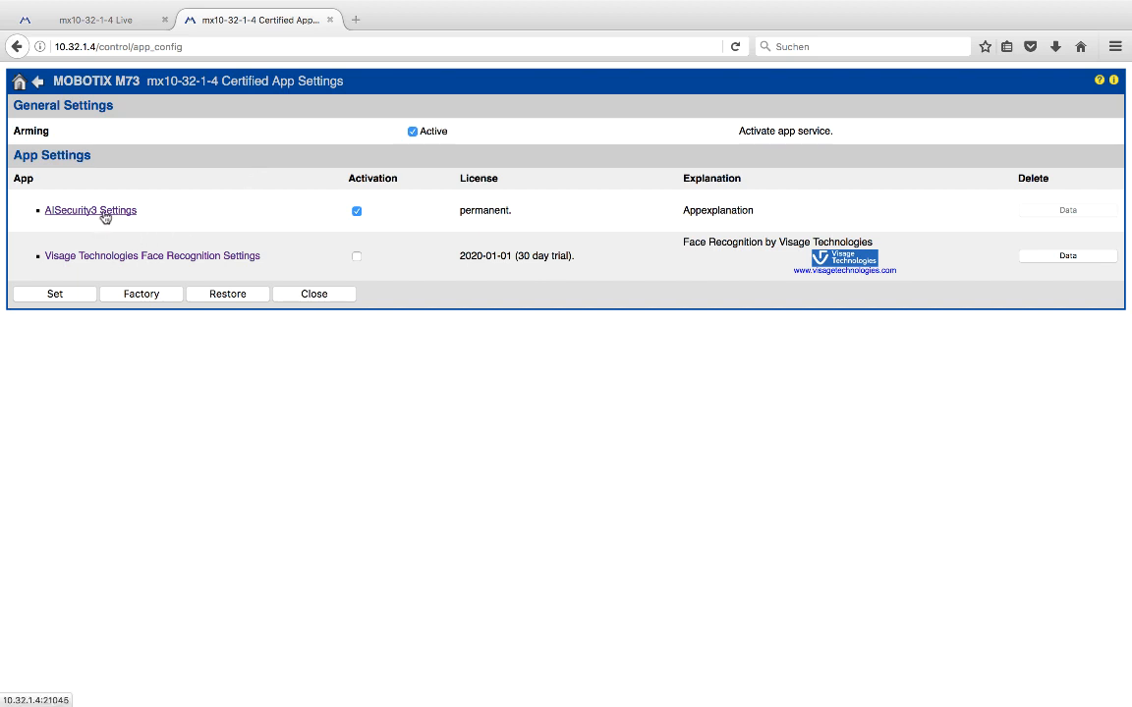
Step: Authenticate as 'ad' to open the AISecurity3 A.I. Tech dashboard with live feed
click(89, 210)
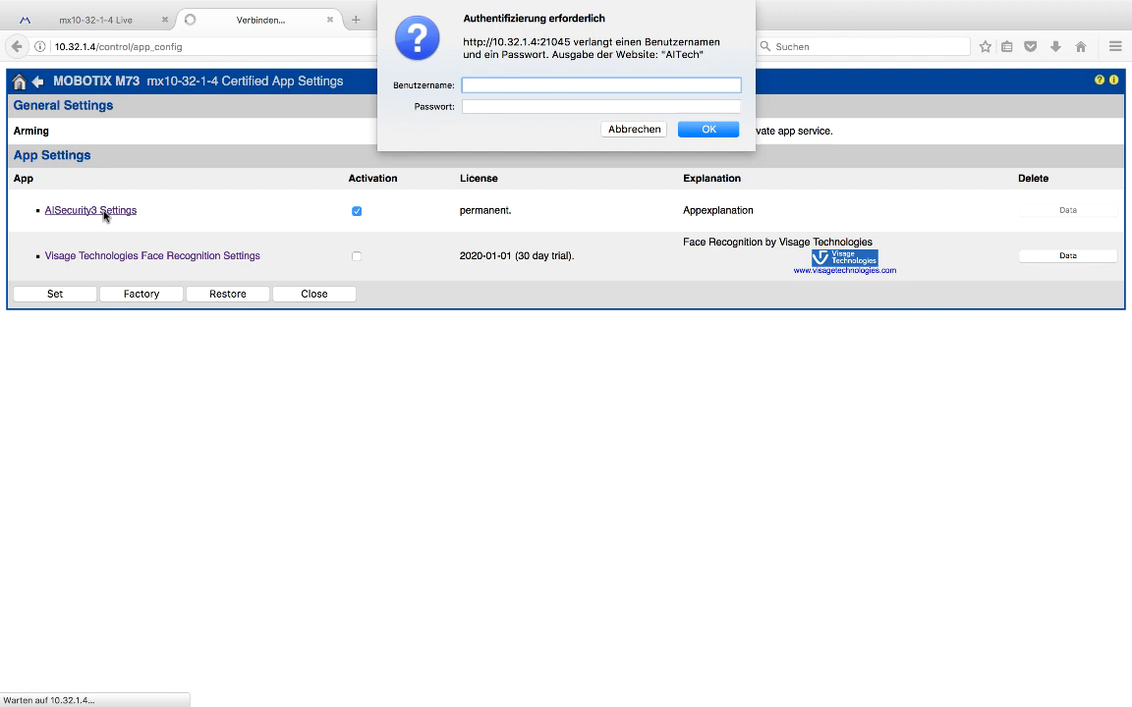
click(600, 85)
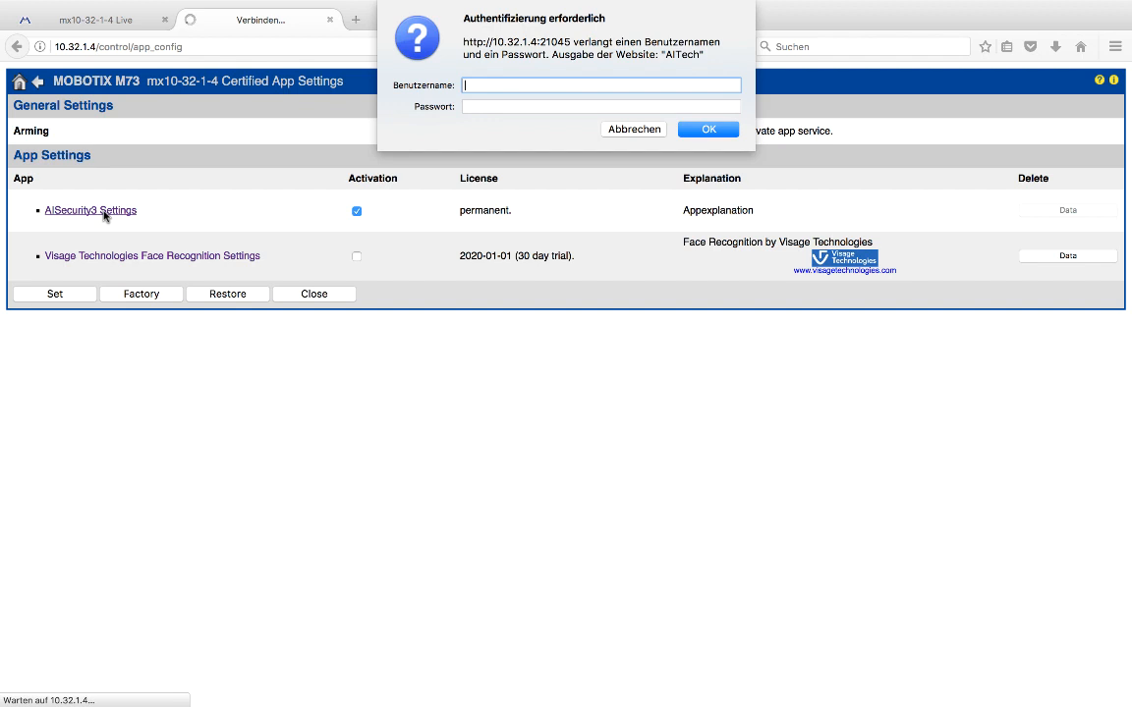
text(admin)
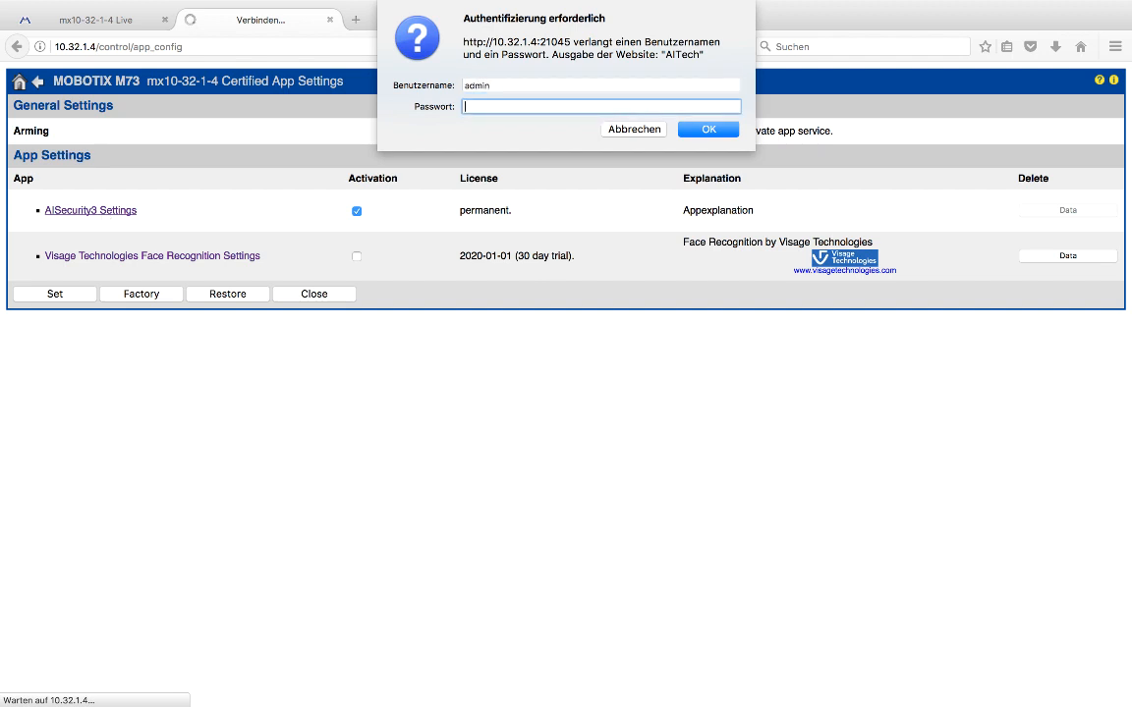
text(•••••)
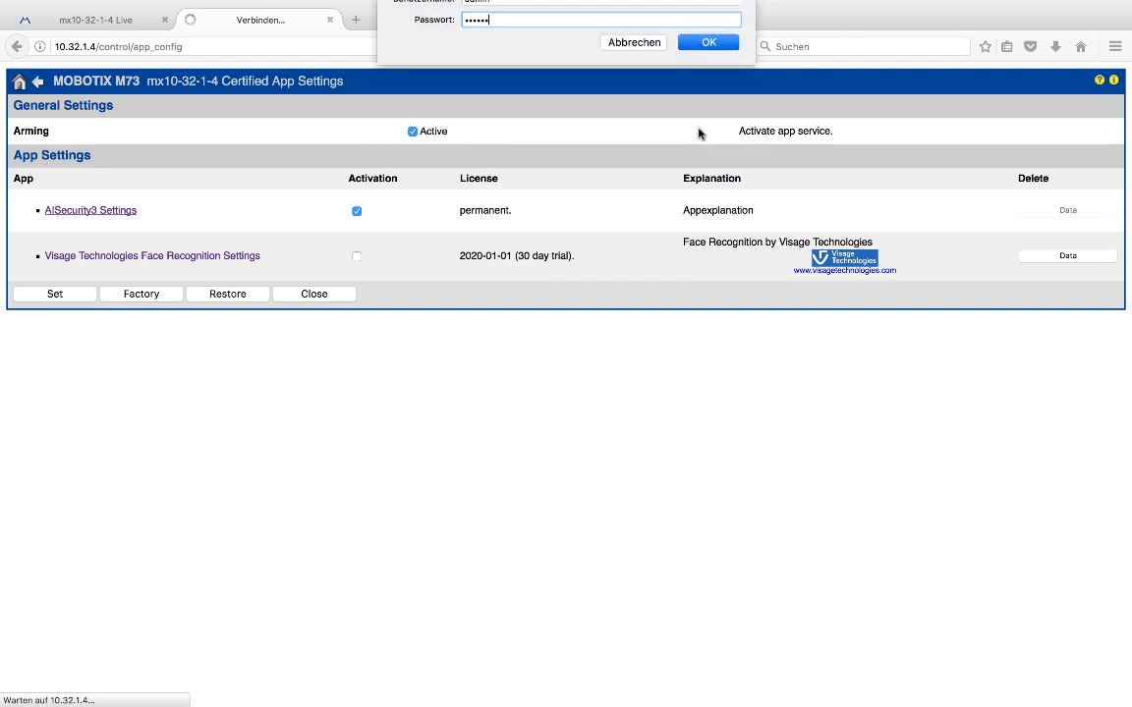
click(708, 41)
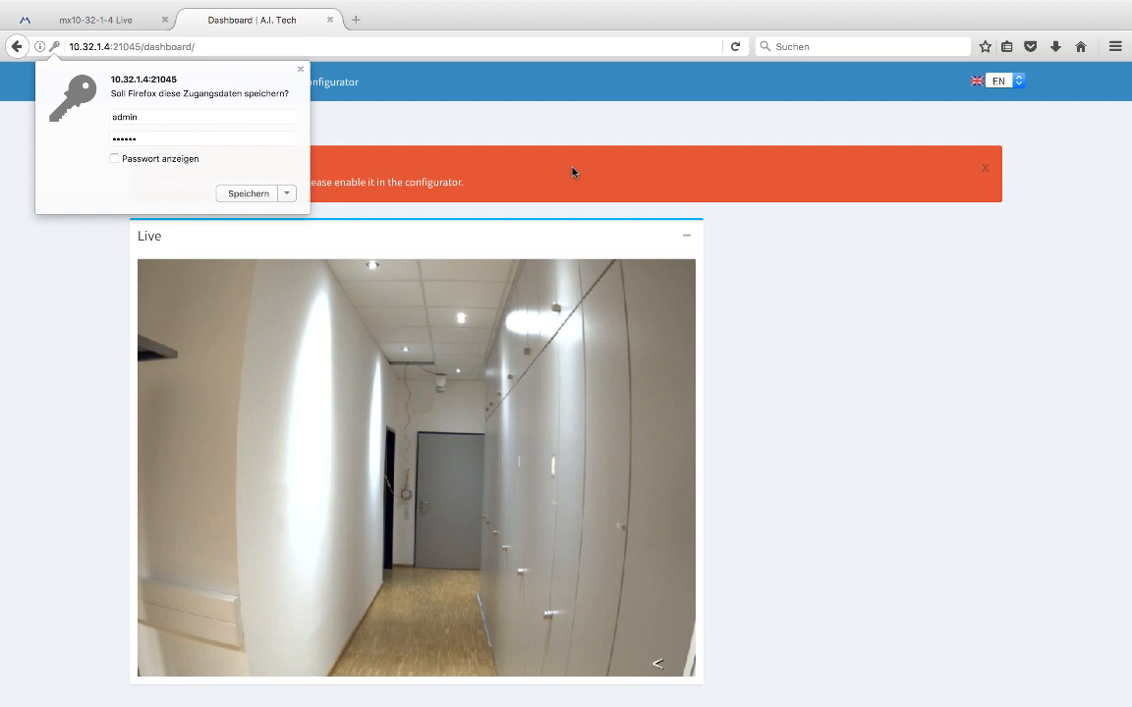